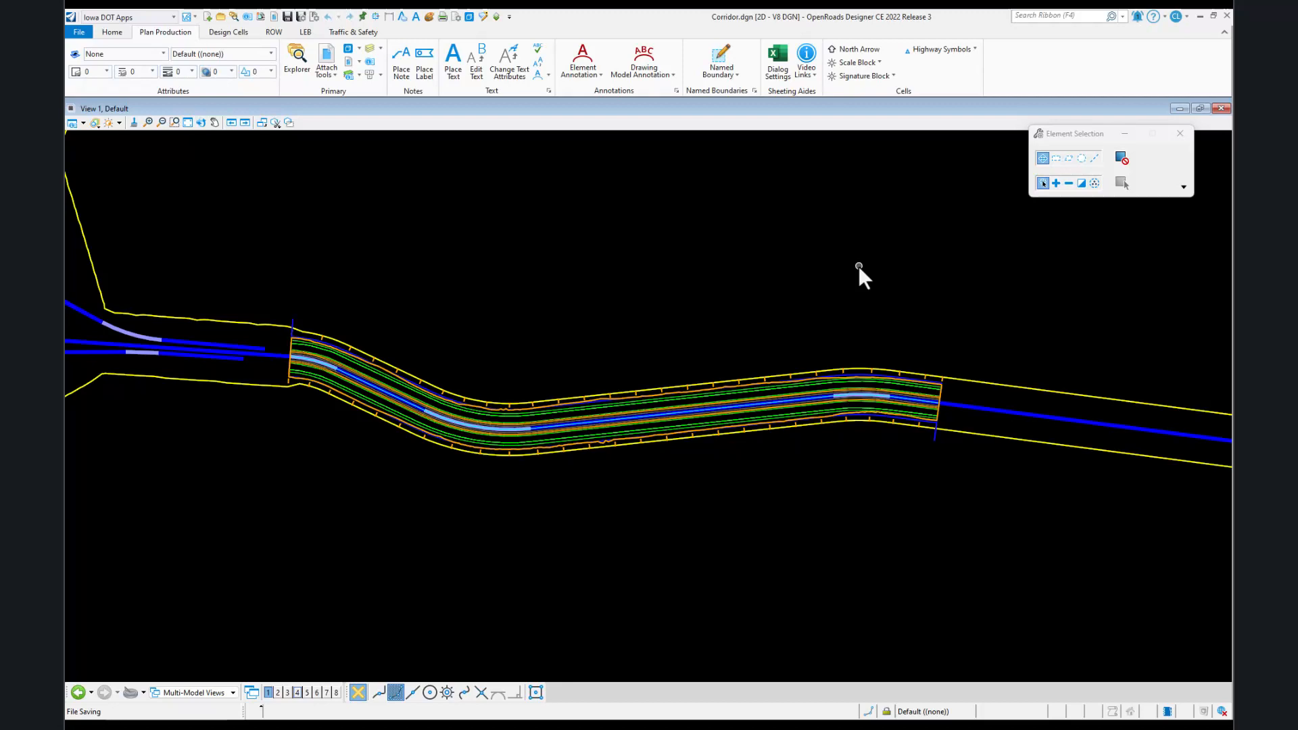
mouse_move(739, 263)
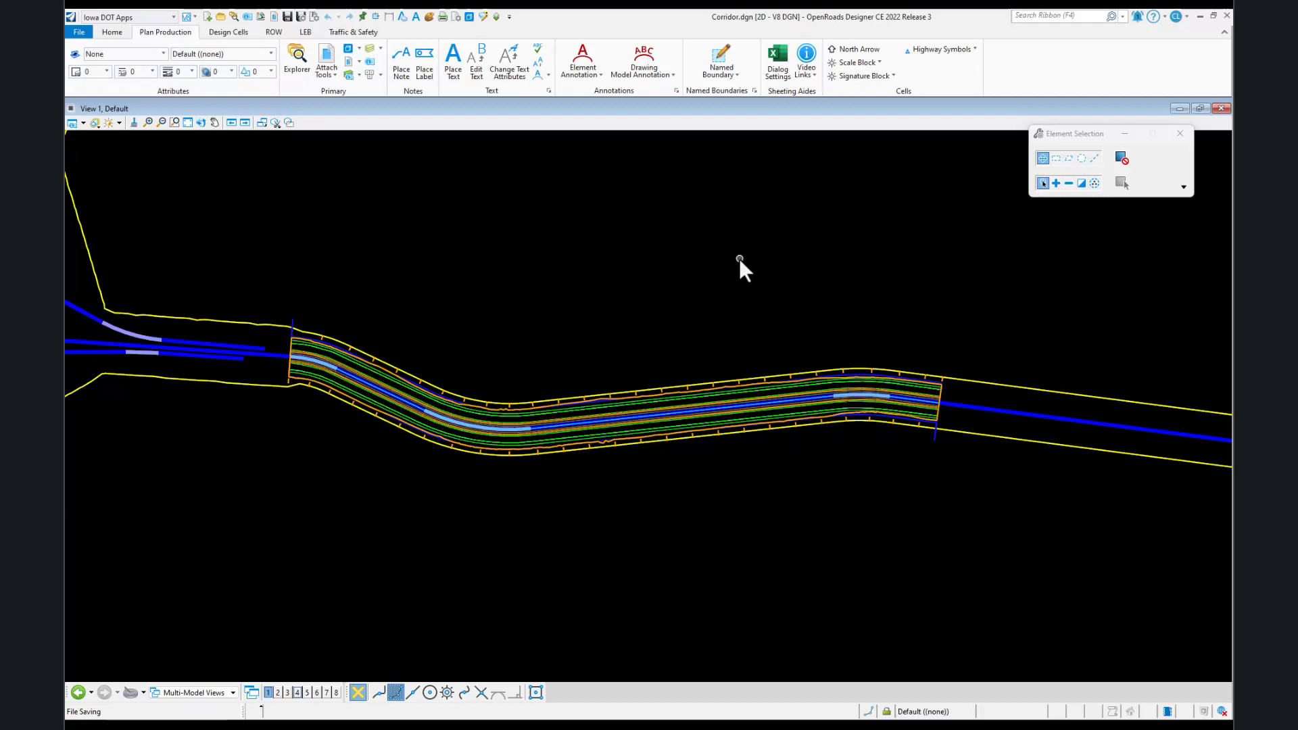
mouse_move(547, 232)
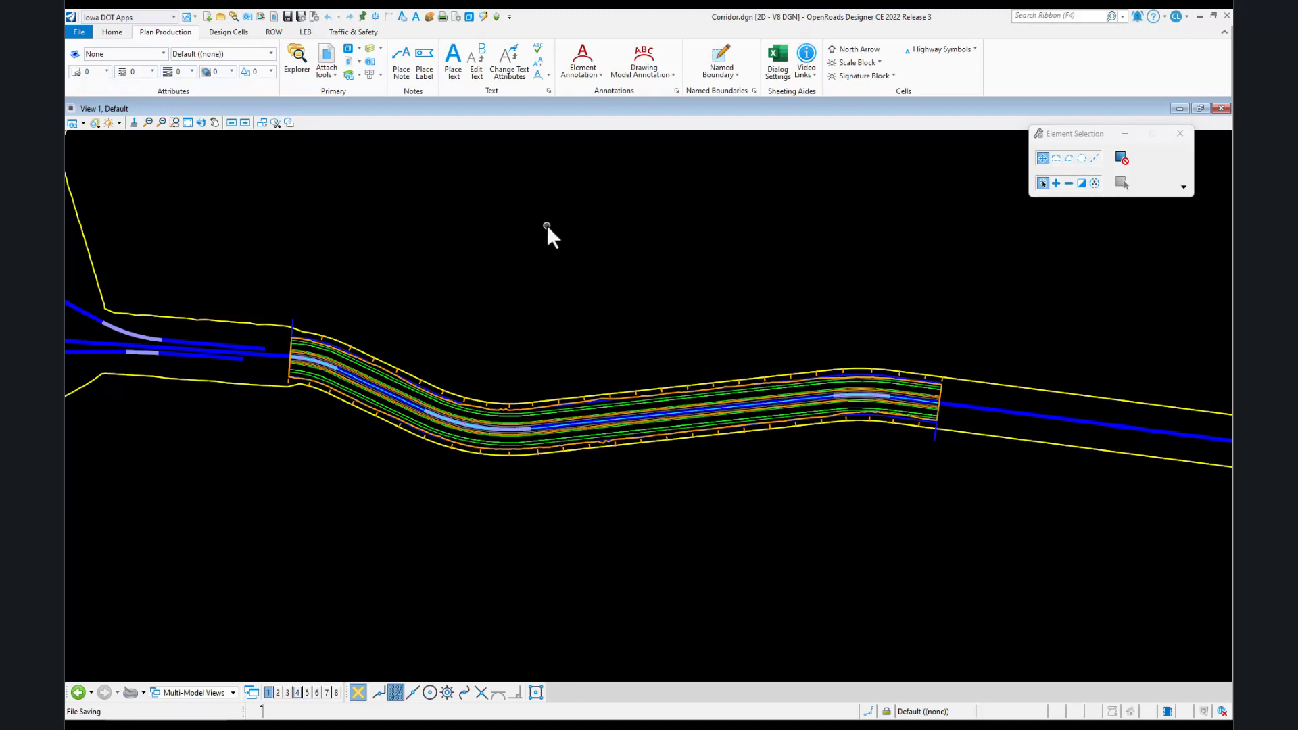
mouse_move(365, 238)
type("Nam")
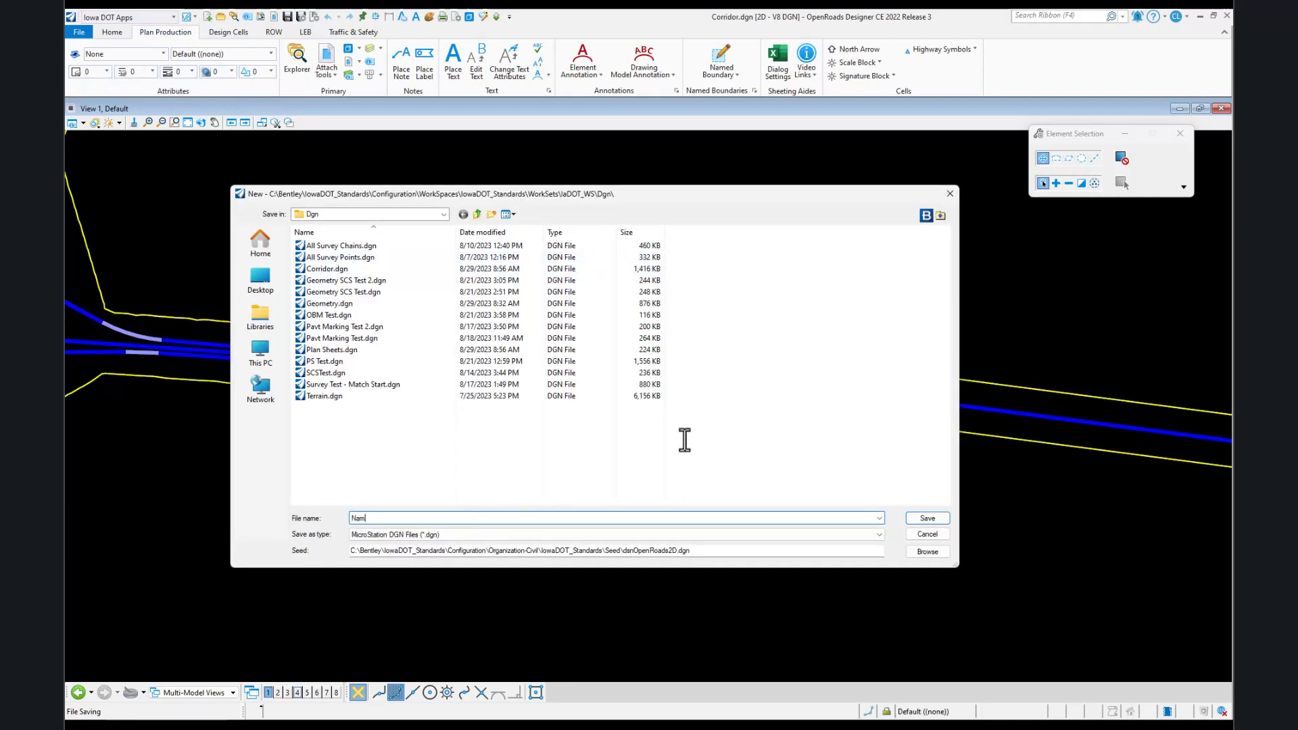
- Create Named Boundaries.dgn, attach Terrain, Corridor and Geometry as references, and zoom to the corridor
left_click(926, 517)
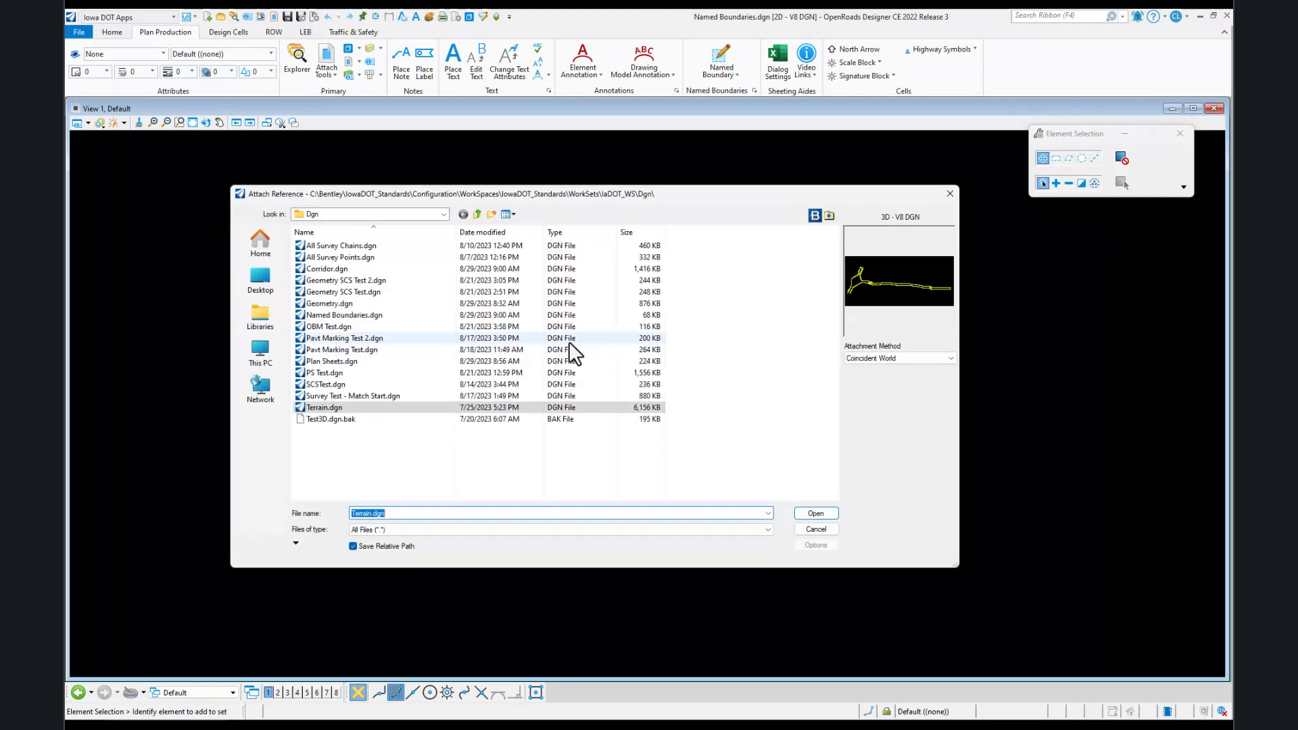
mouse_move(348, 290)
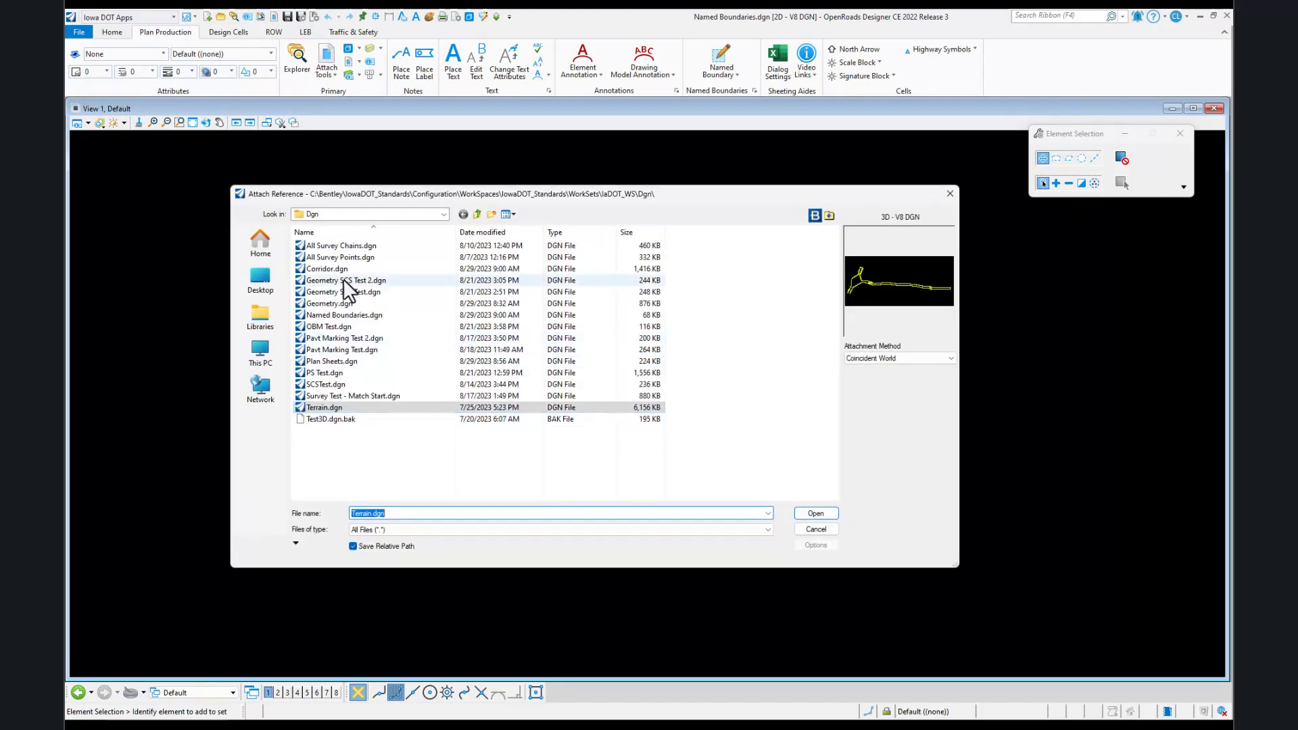
left_click(326, 269)
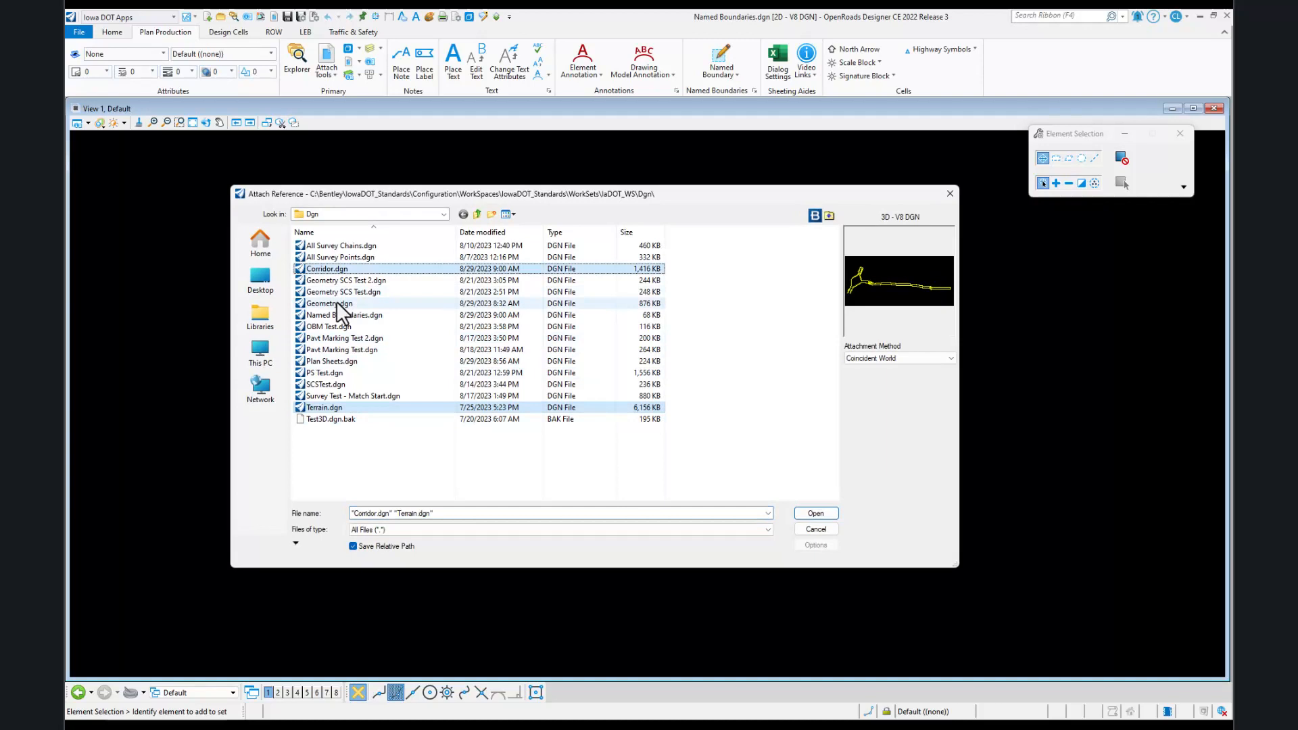
left_click(328, 303)
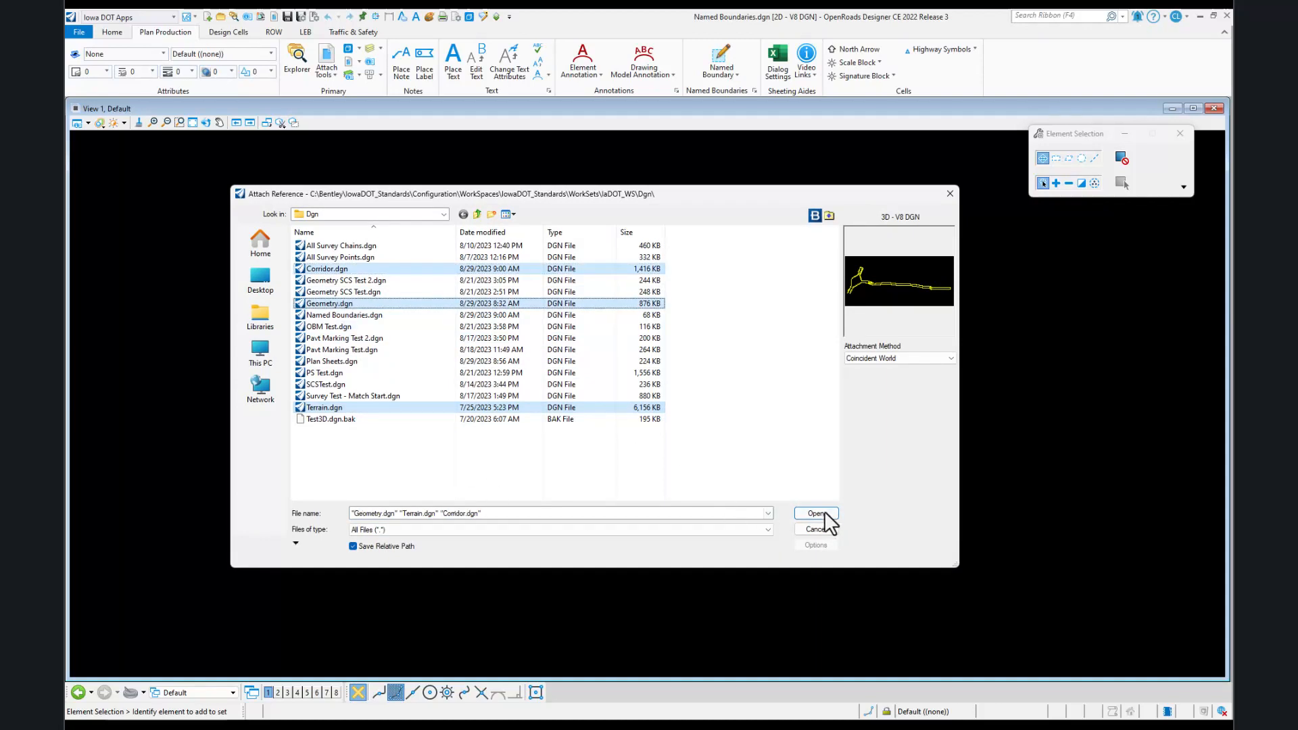
left_click(816, 513)
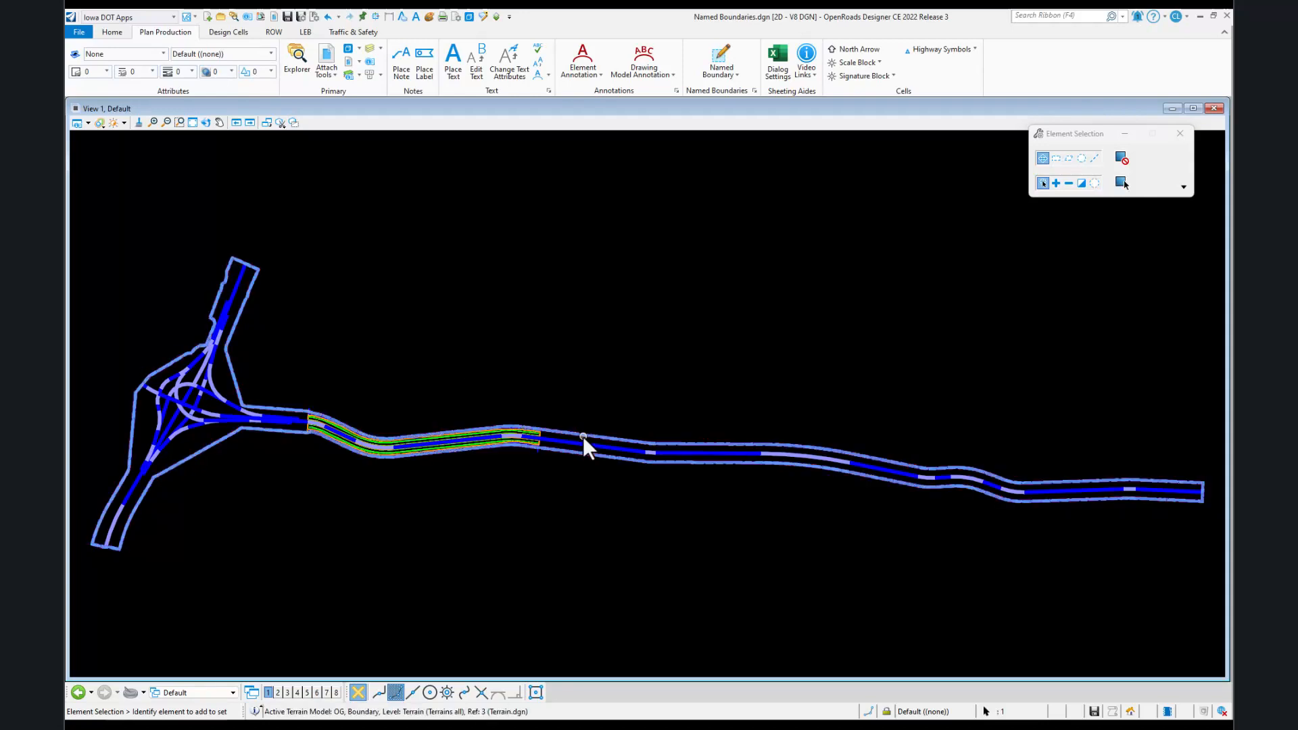
left_click(582, 436)
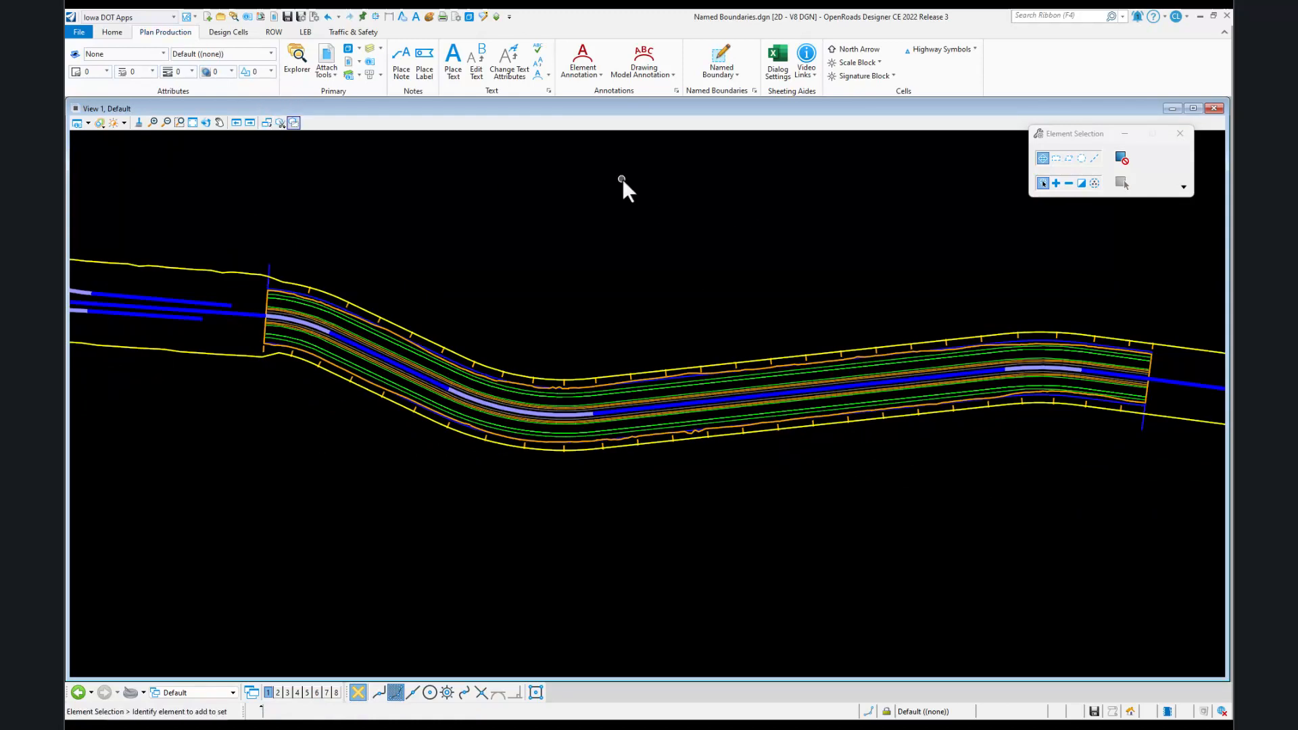
- Place Civil Plan named boundaries with the Plan Sheets drawing seed along the picked alignment
left_click(719, 62)
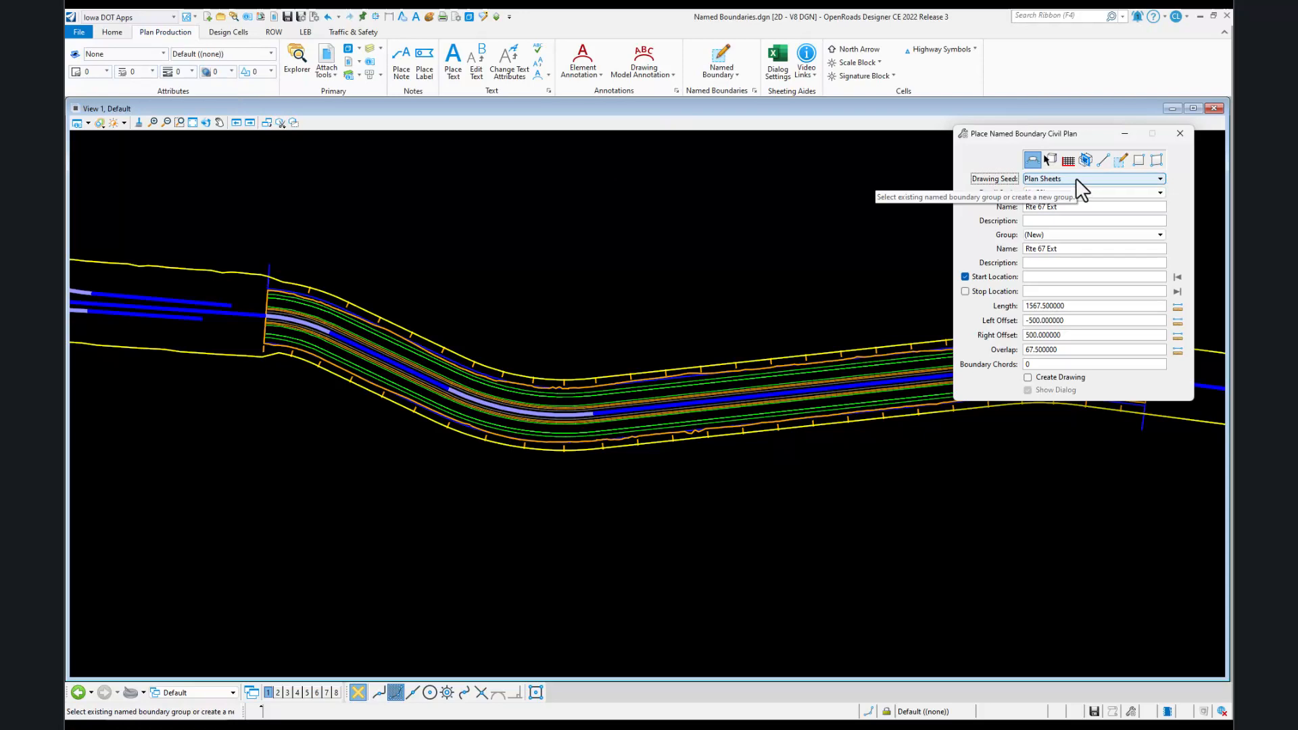
left_click(1161, 179)
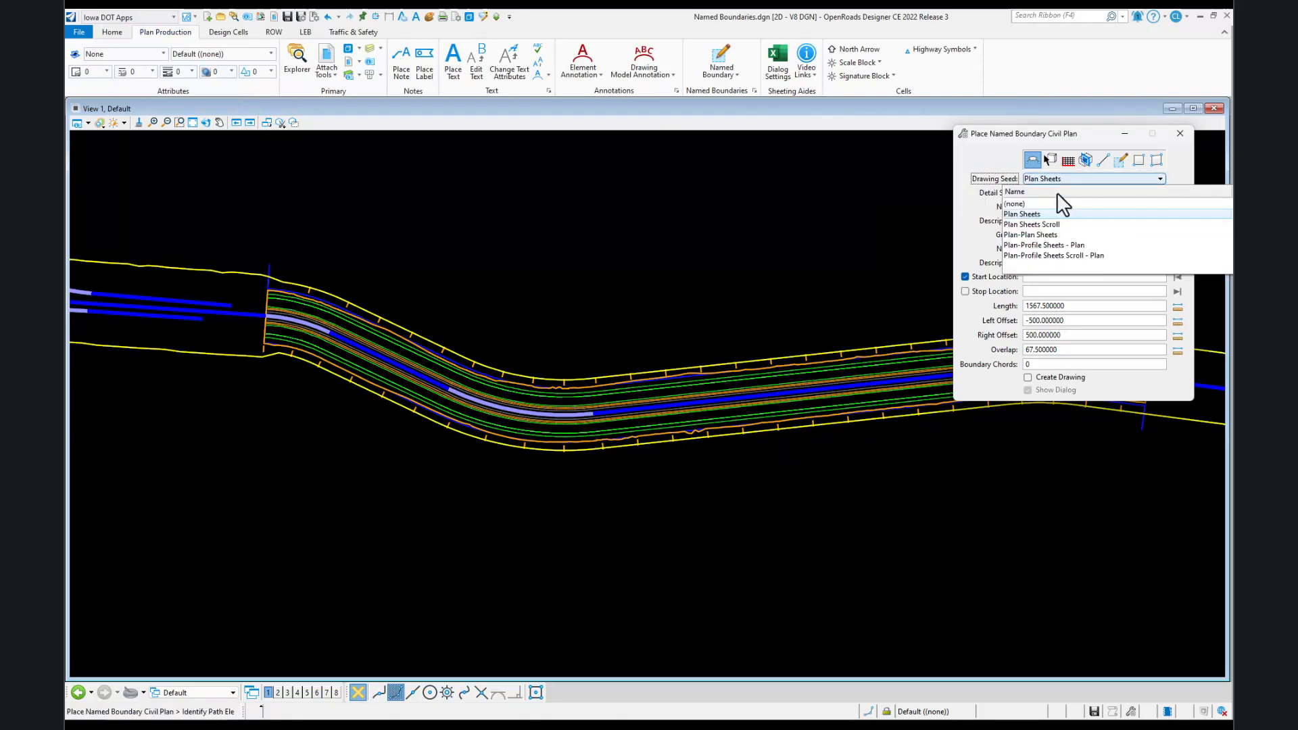
left_click(1021, 214)
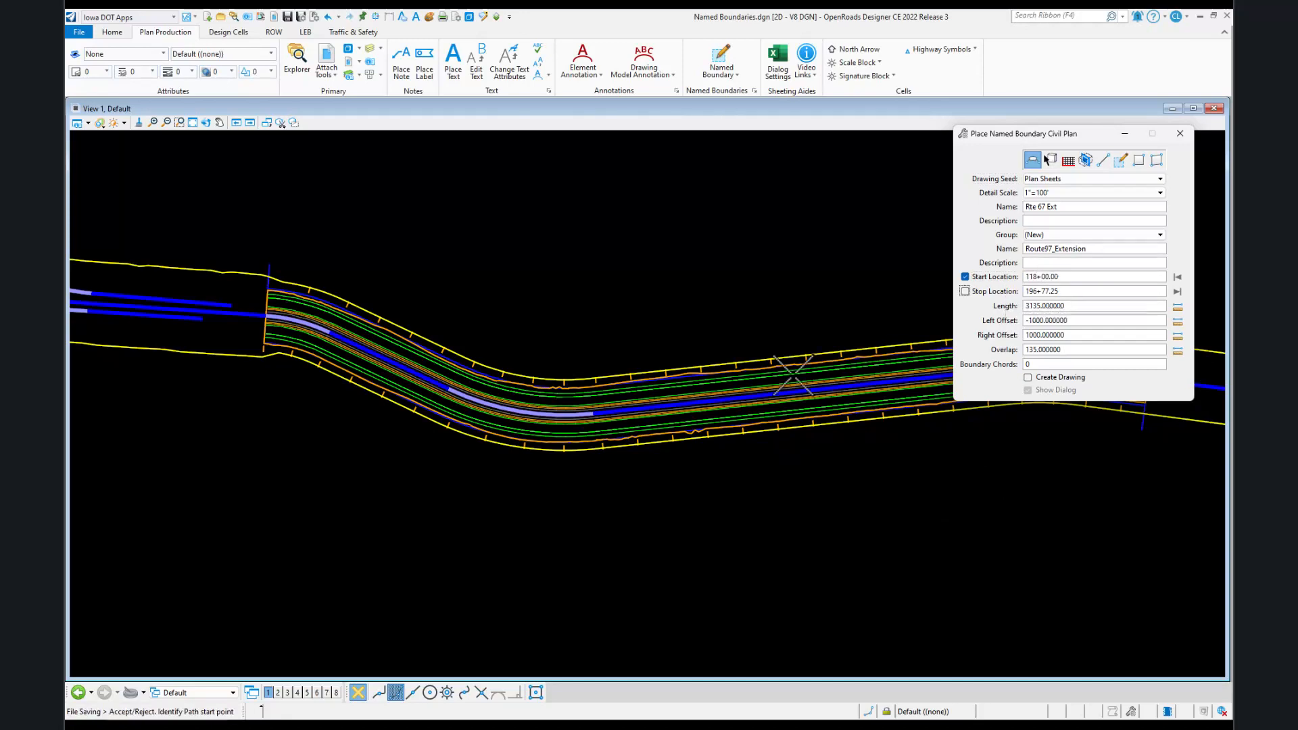
left_click(402, 495)
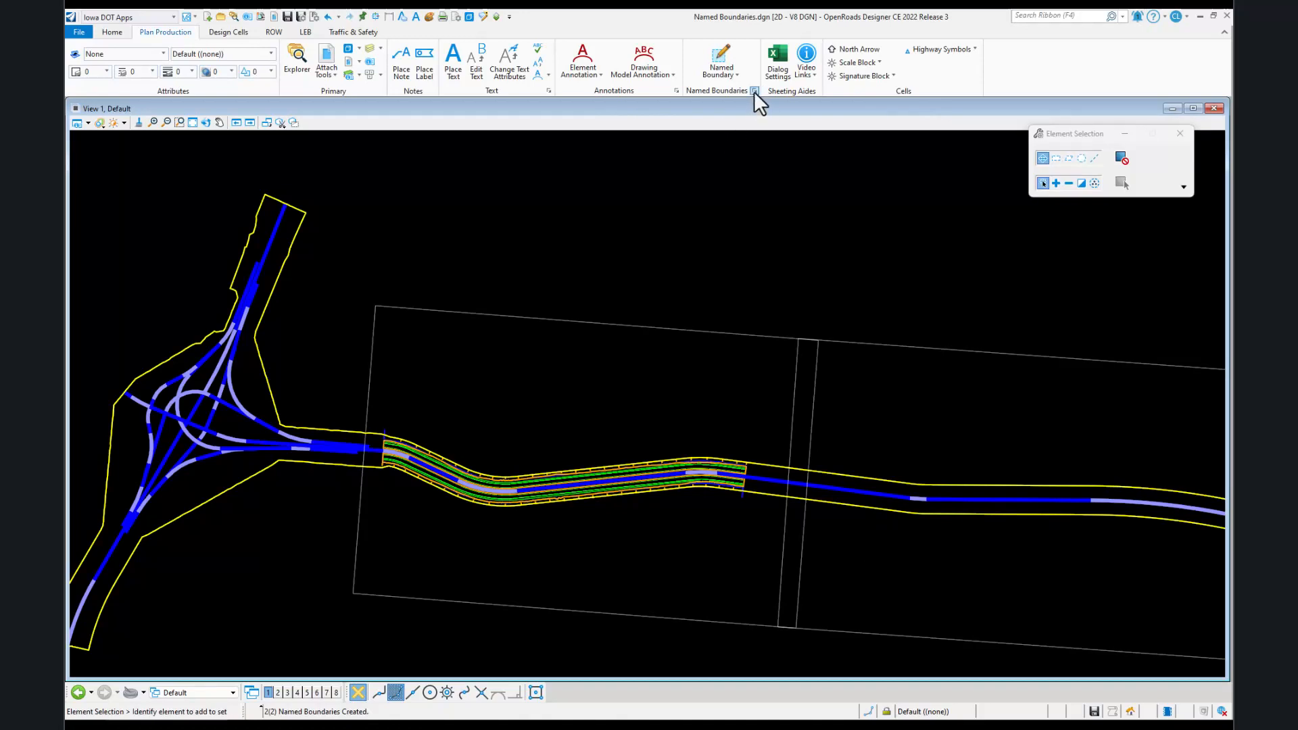
- In the Named Boundaries manager, select the Route97_Extension plan group and create its plan drawing
left_click(754, 92)
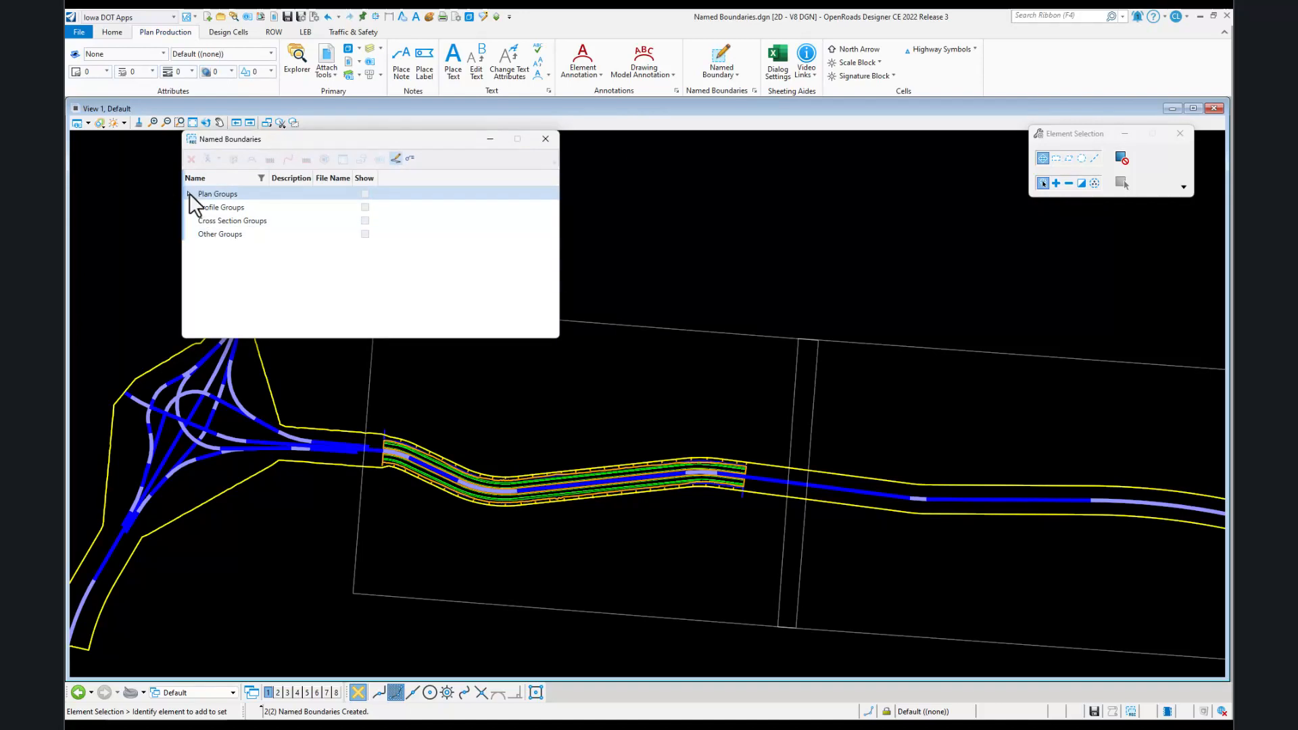
left_click(188, 194)
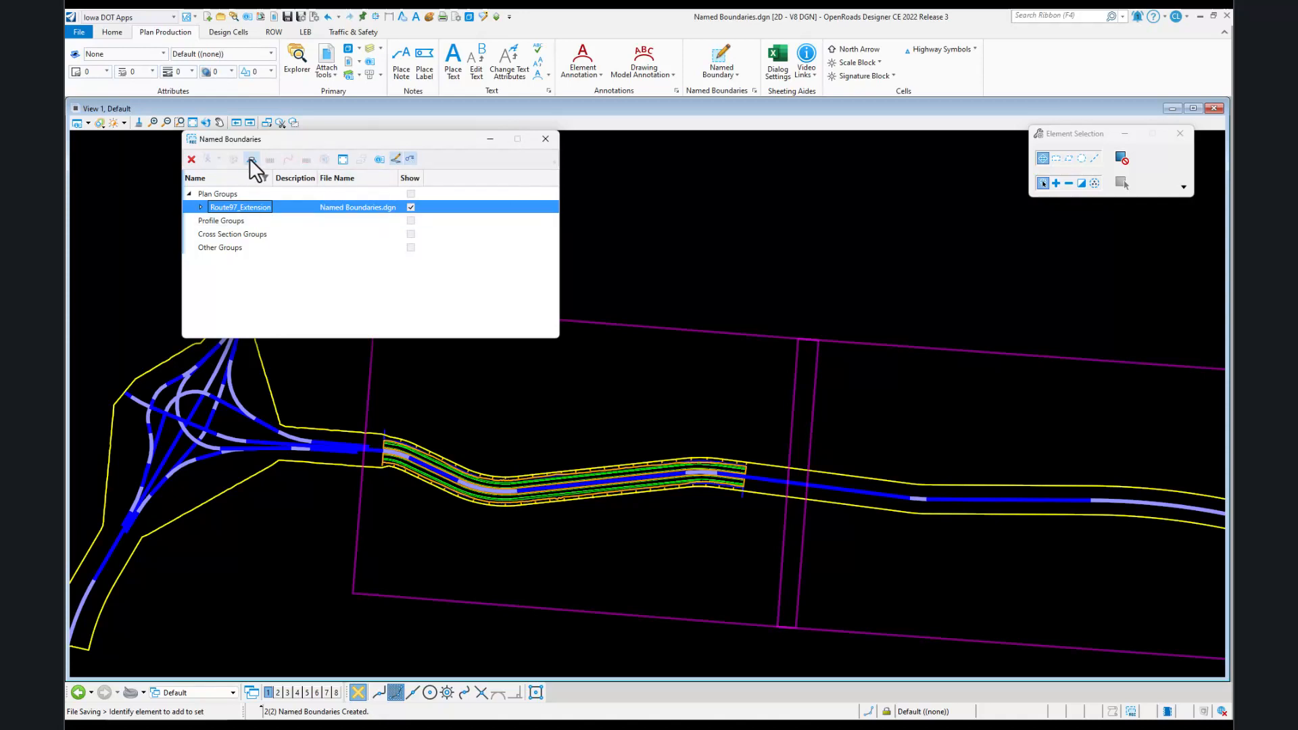
mouse_move(253, 165)
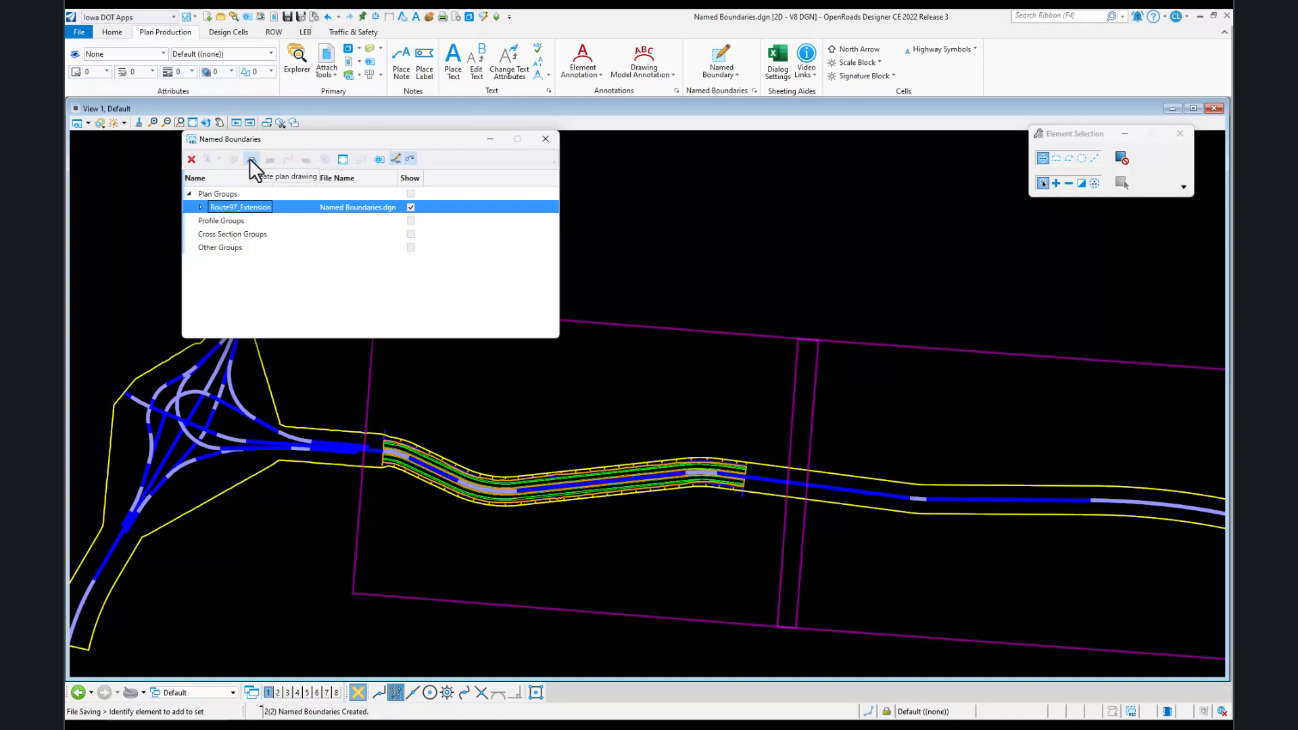
left_click(251, 159)
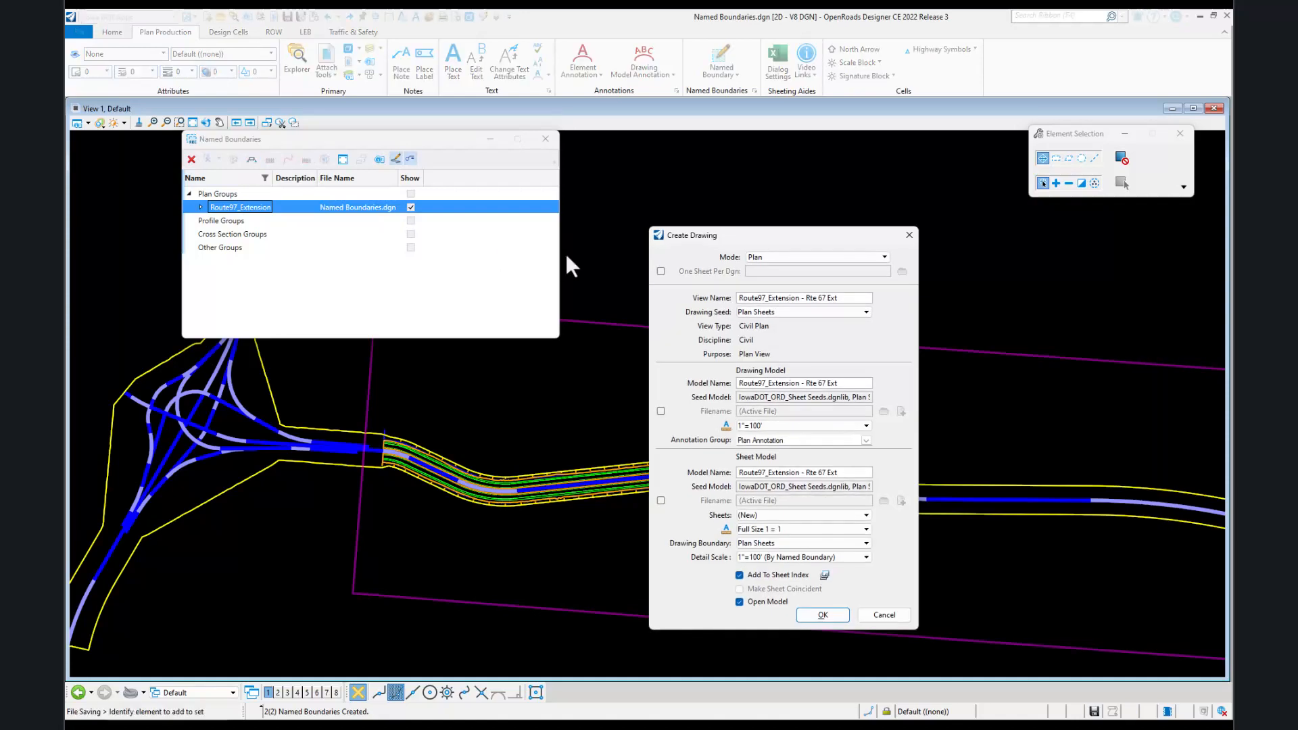
mouse_move(661, 273)
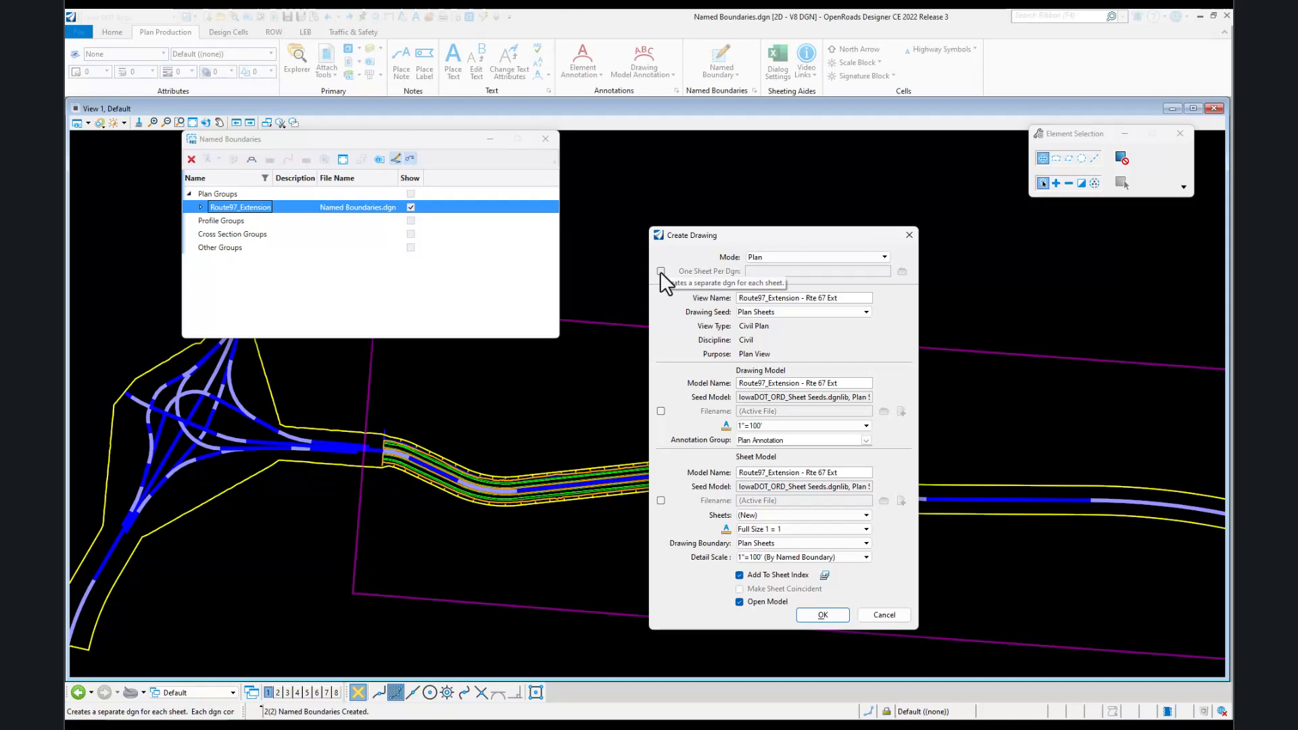
- Enable One Sheet Per DGN, keep Plan view, and name models Rte67 Drawing and Rte 67
left_click(660, 270)
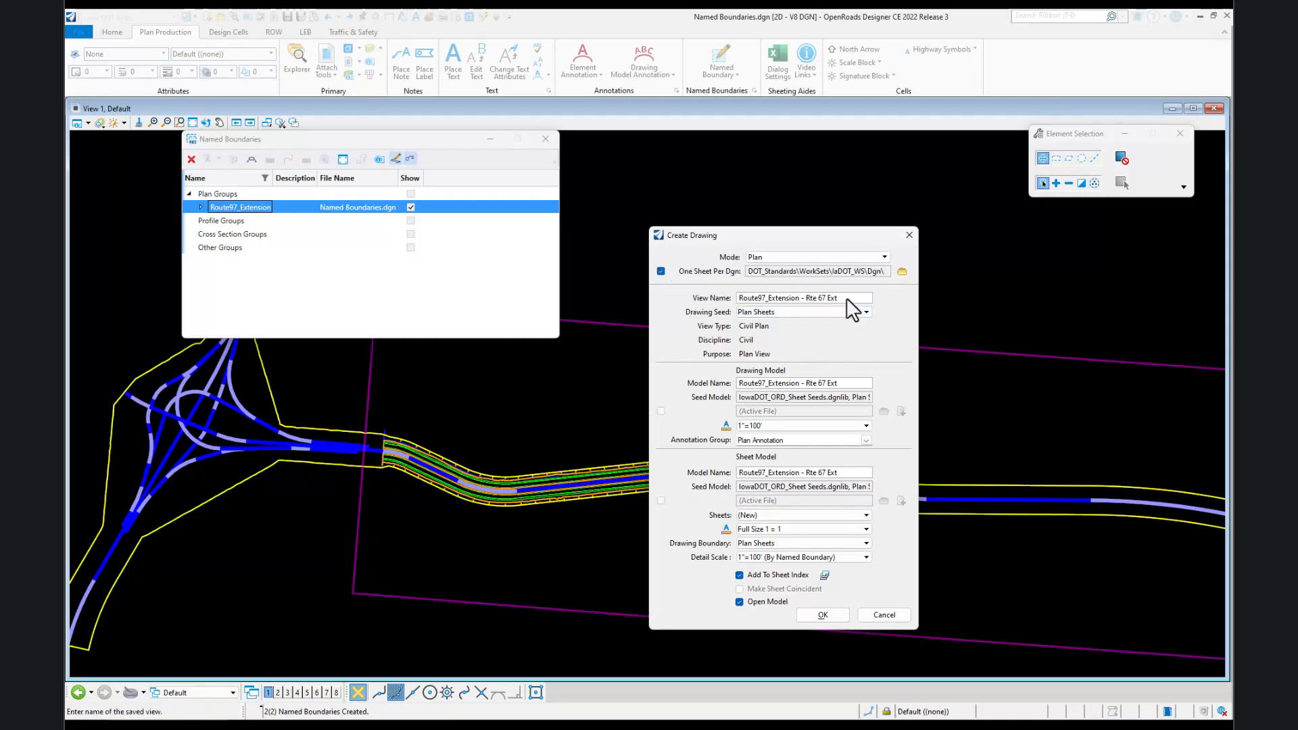
mouse_move(848, 310)
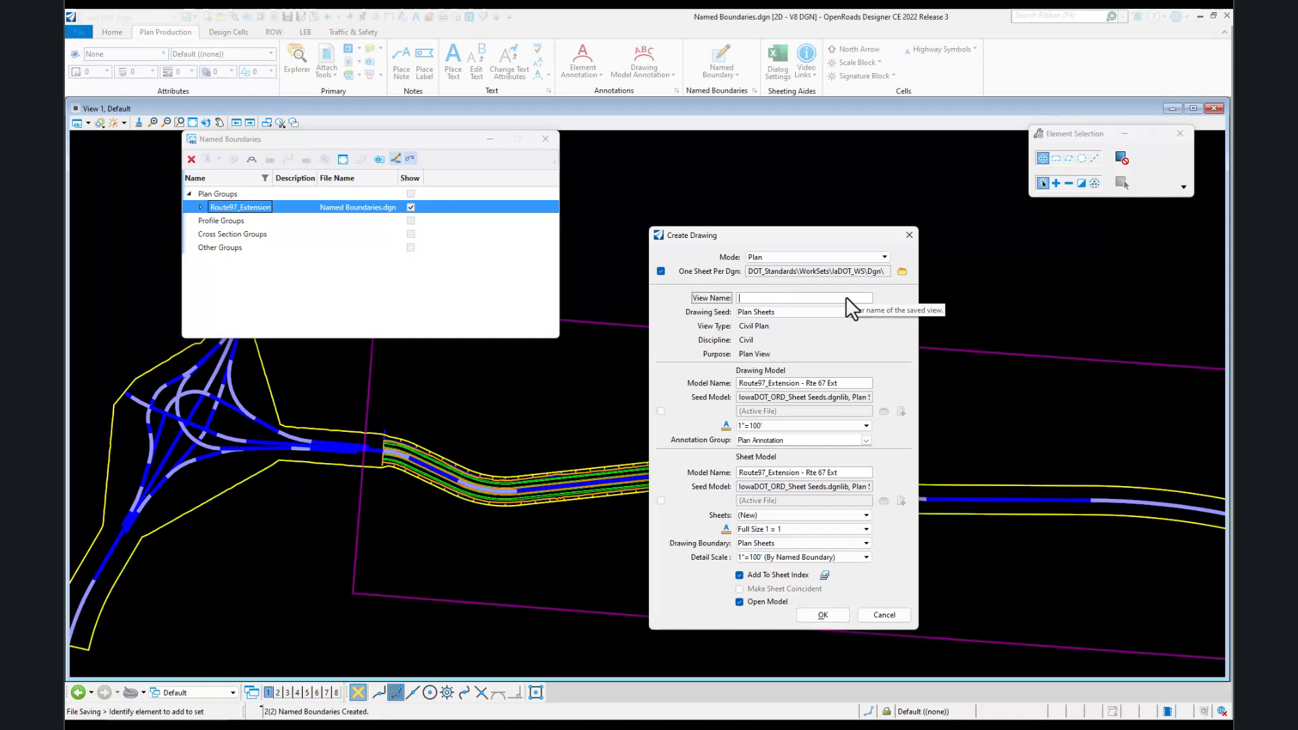
type("Plan")
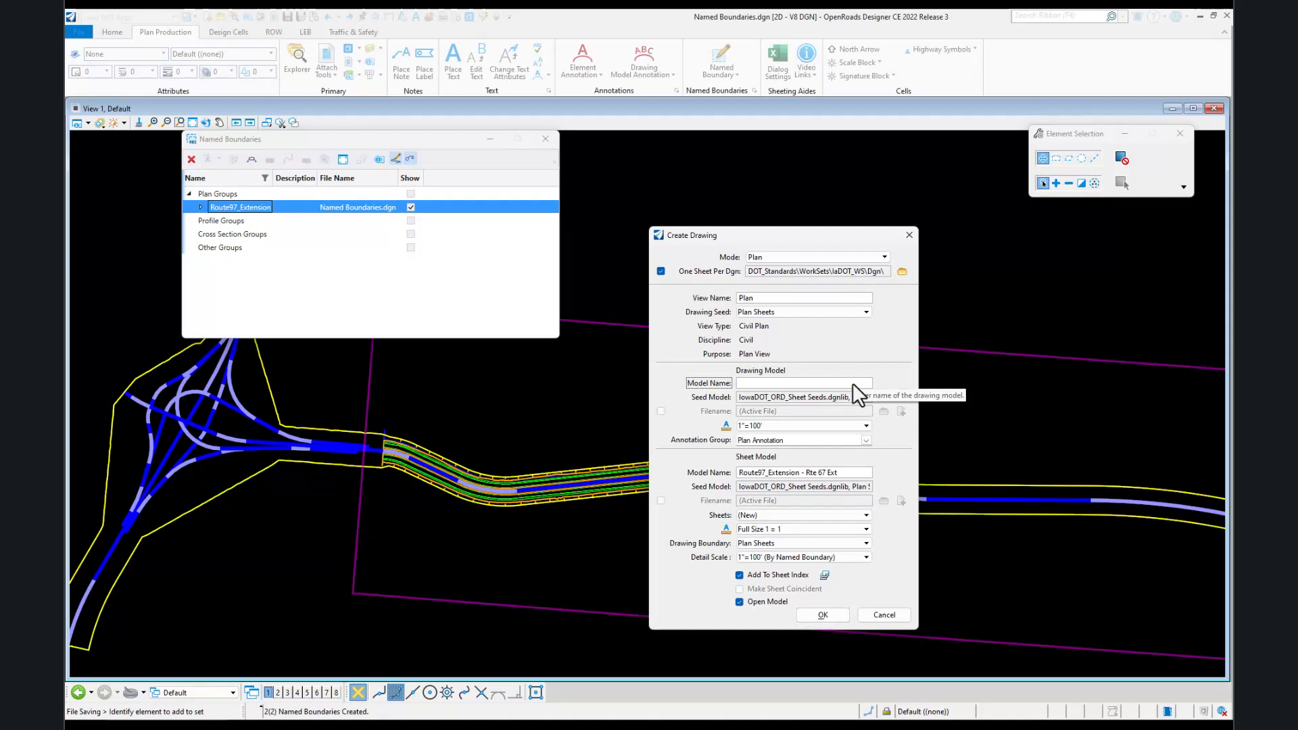
type("Rte67")
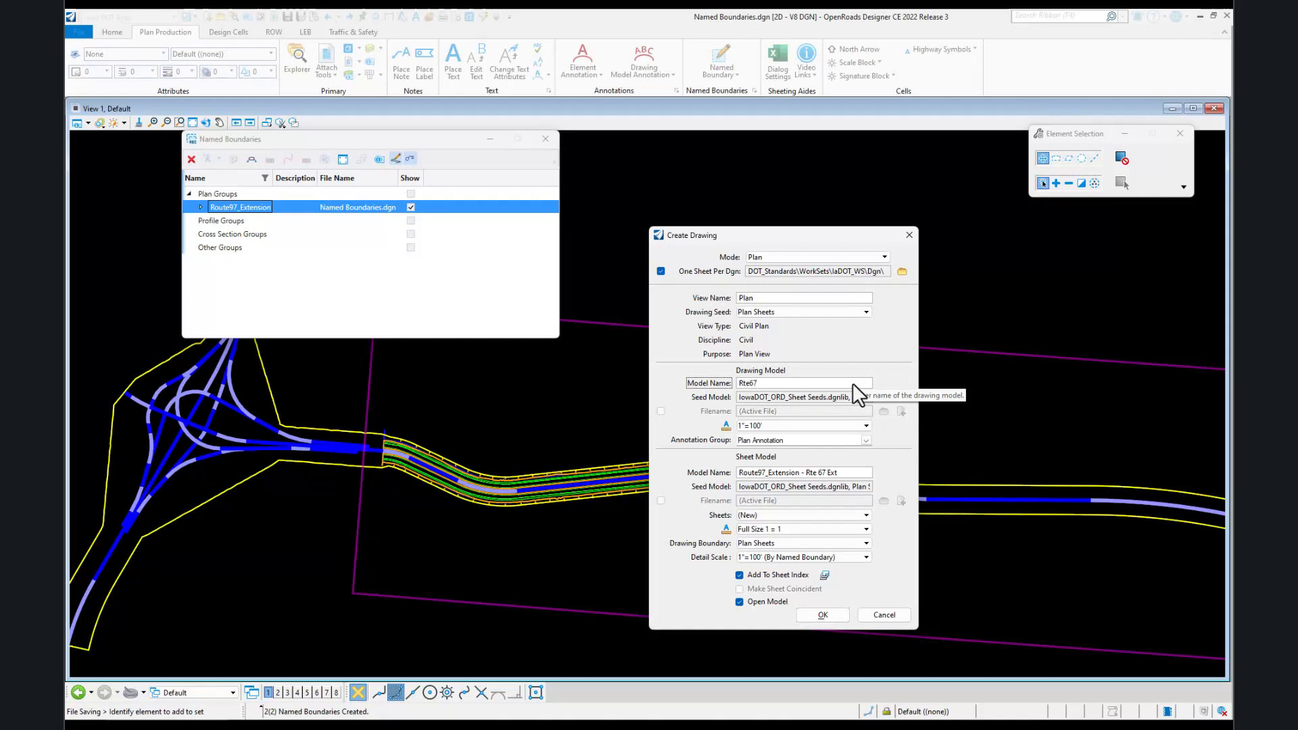
type("Drawing")
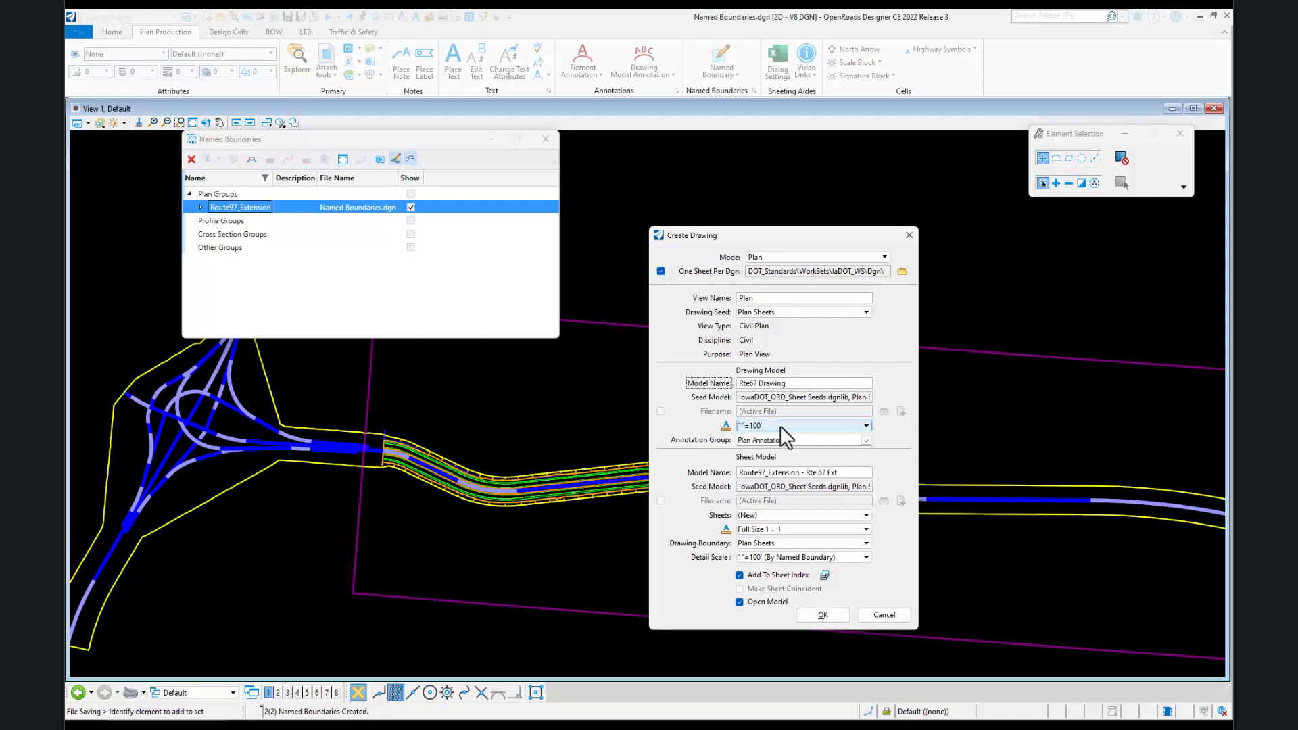
mouse_move(851, 472)
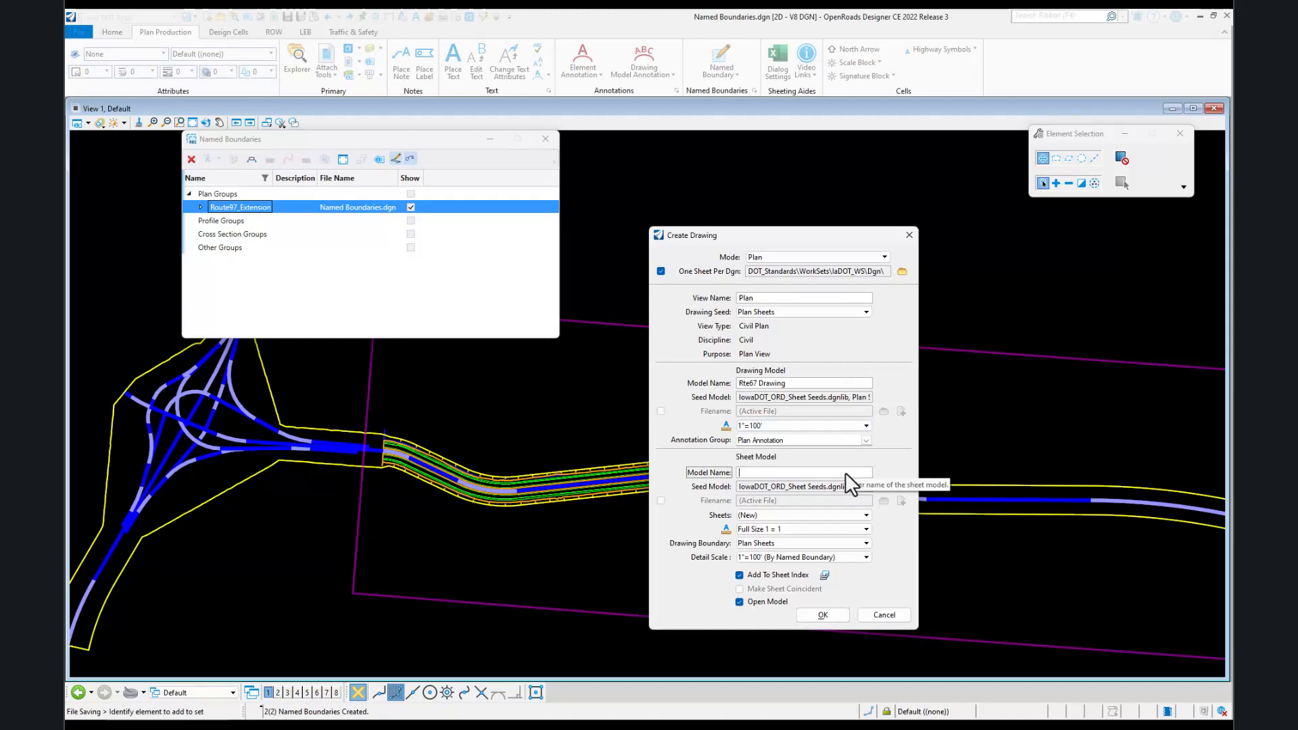
type("Rte")
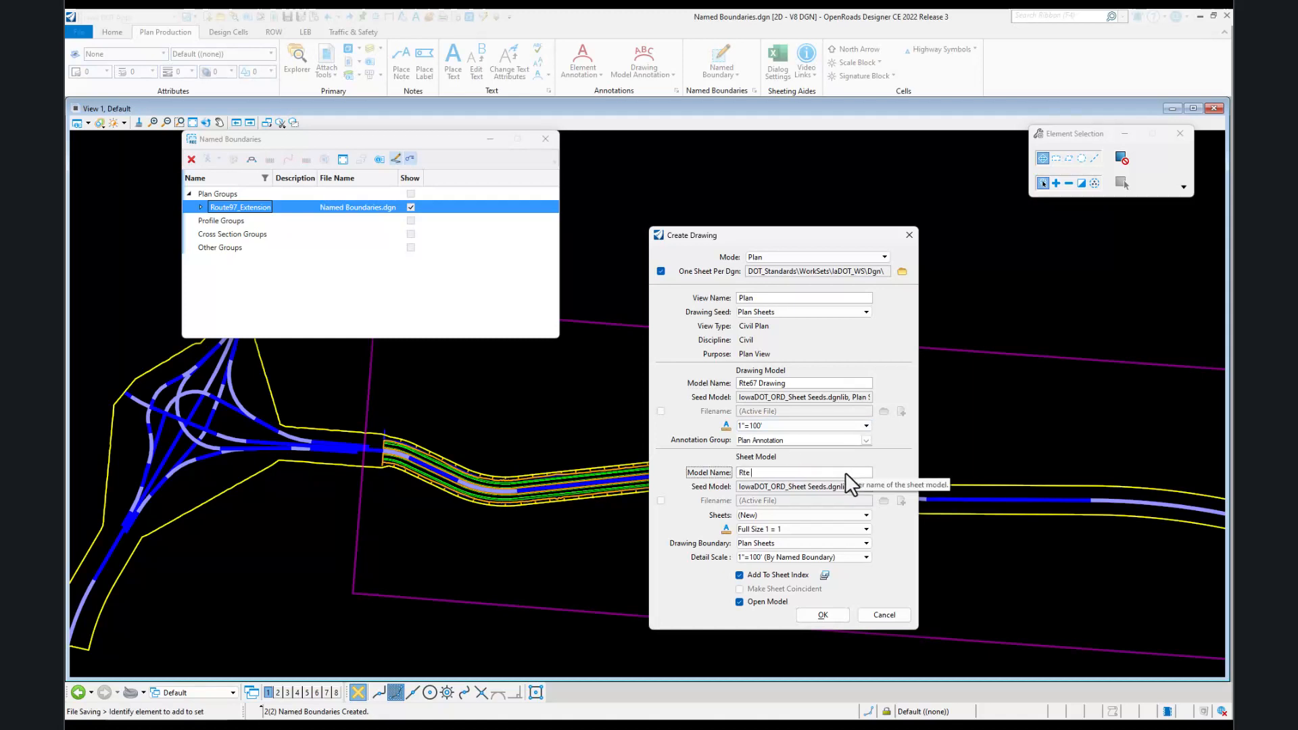
type("67")
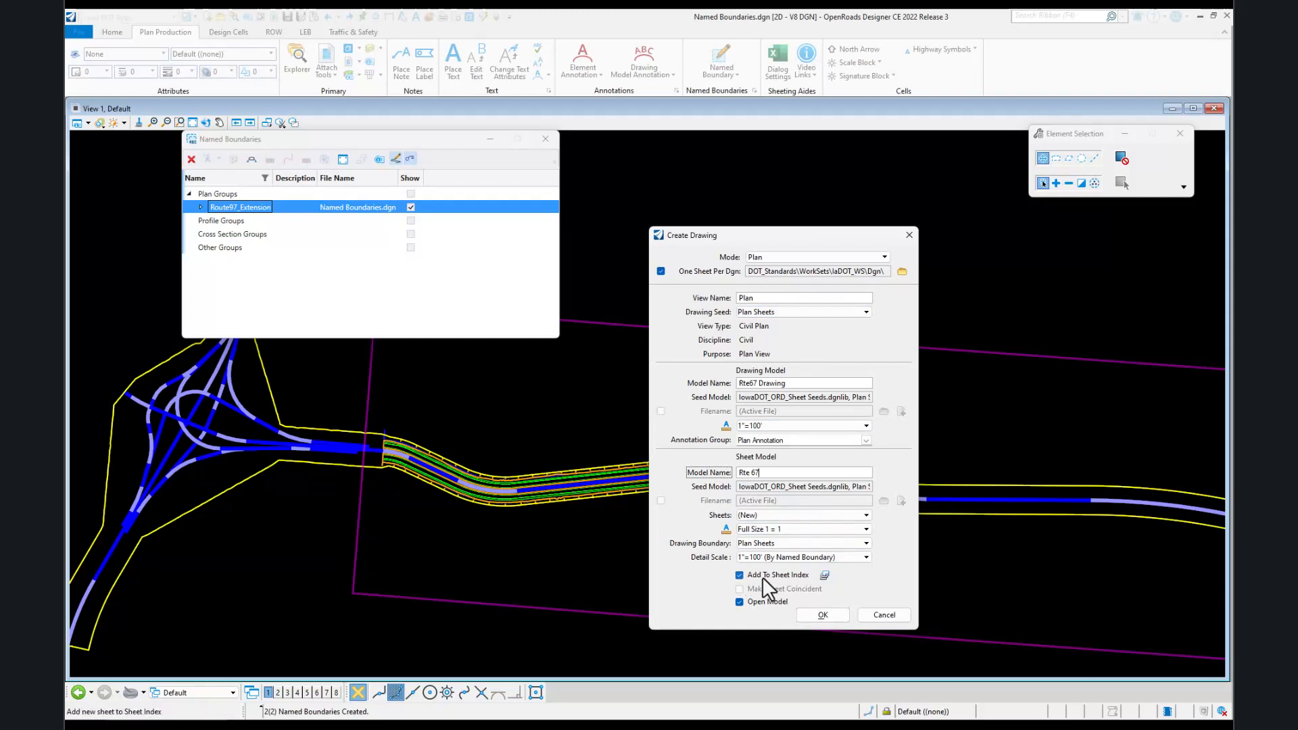
left_click(739, 576)
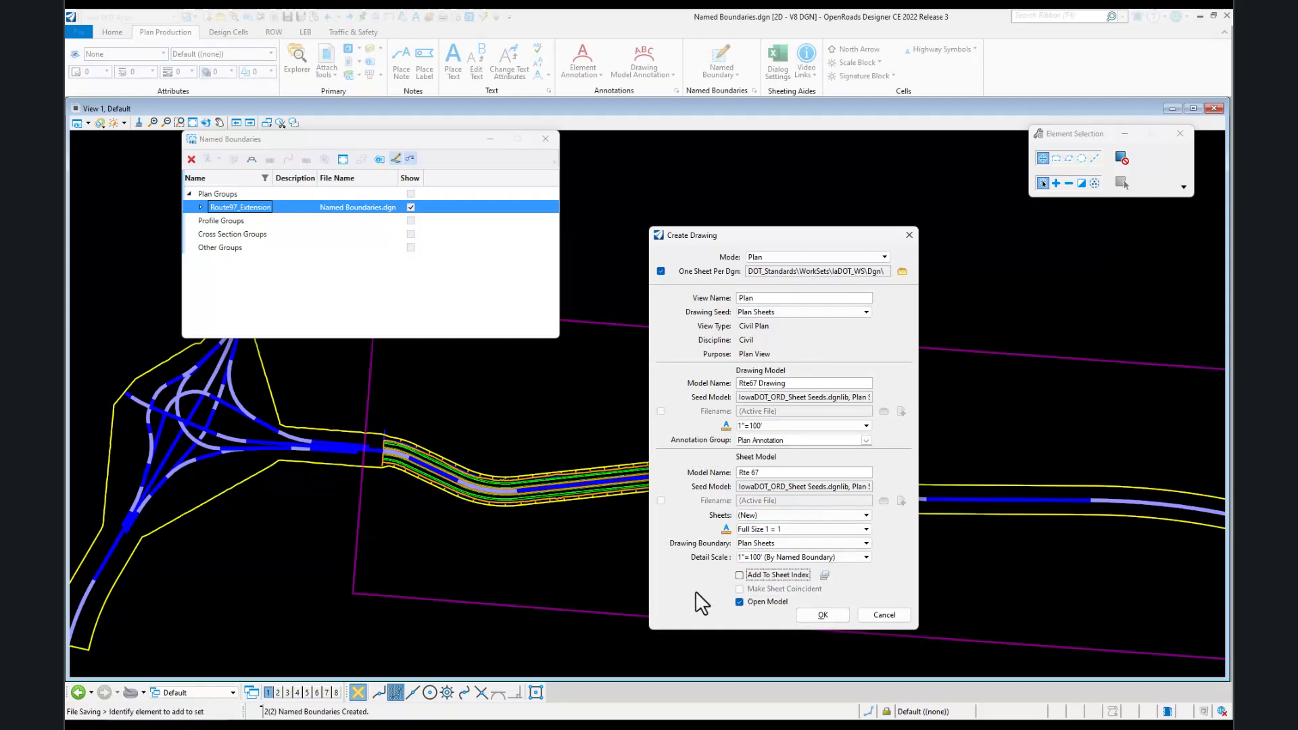
mouse_move(785, 578)
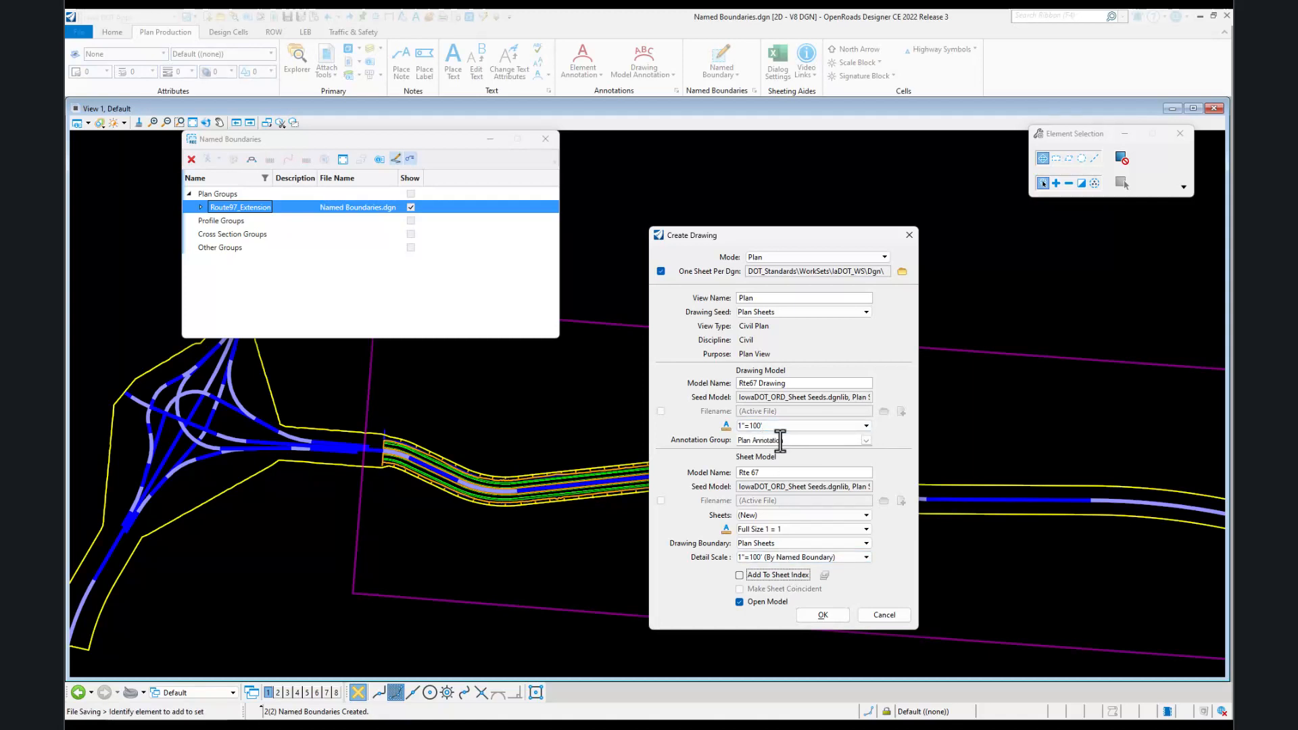
mouse_move(776, 411)
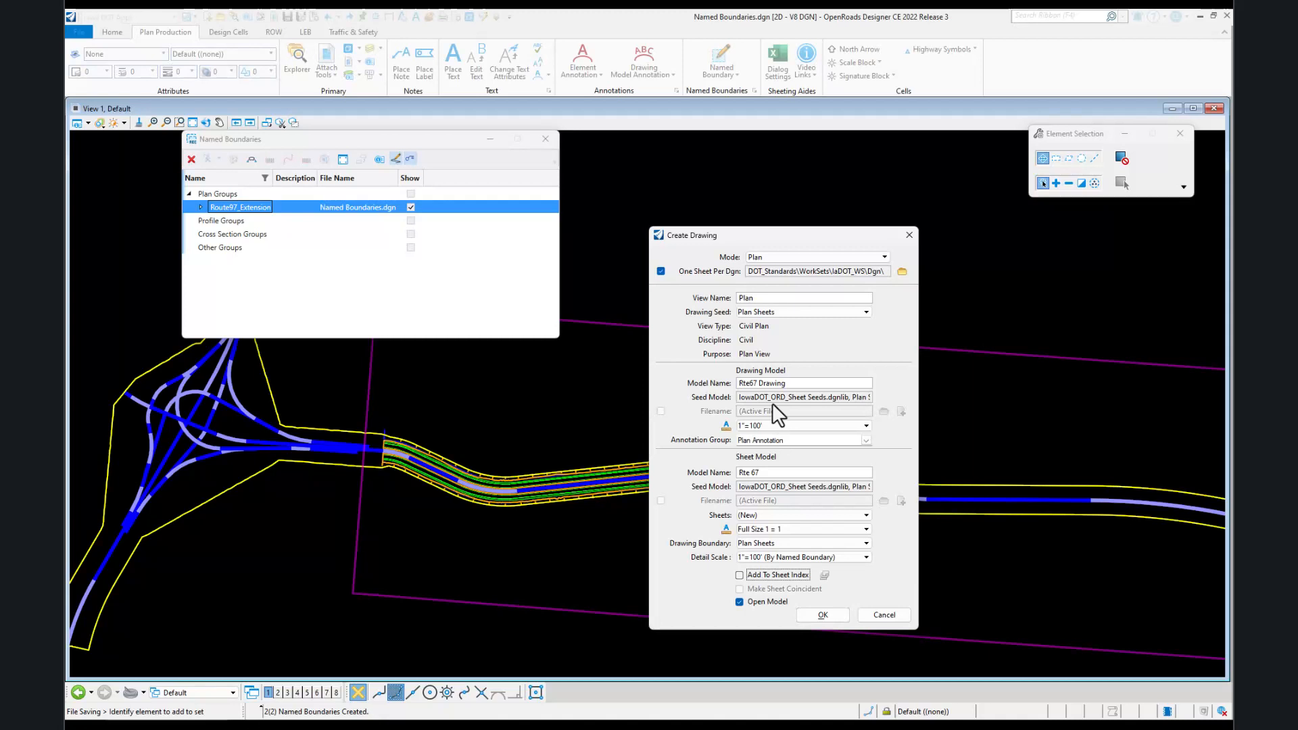
mouse_move(661, 272)
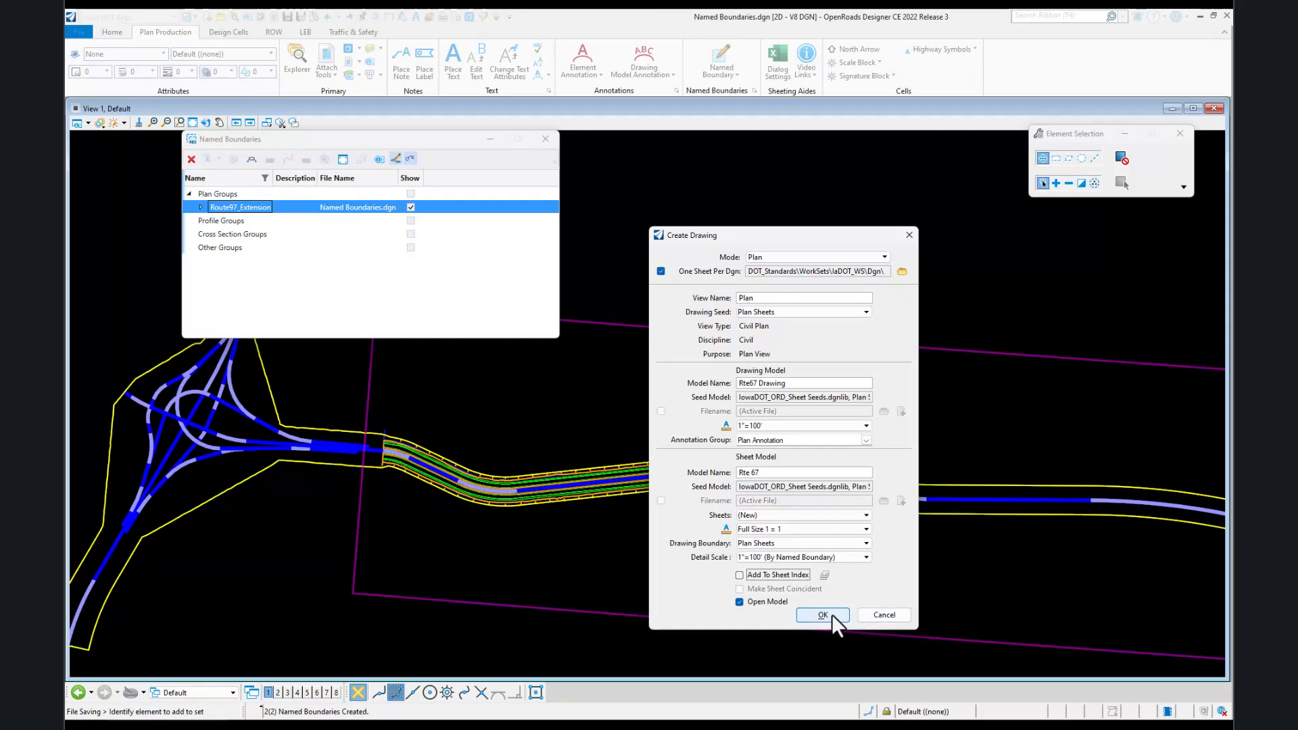
- Create the drawing and sheet models, close the Named Boundaries panel, and list view groups
left_click(822, 616)
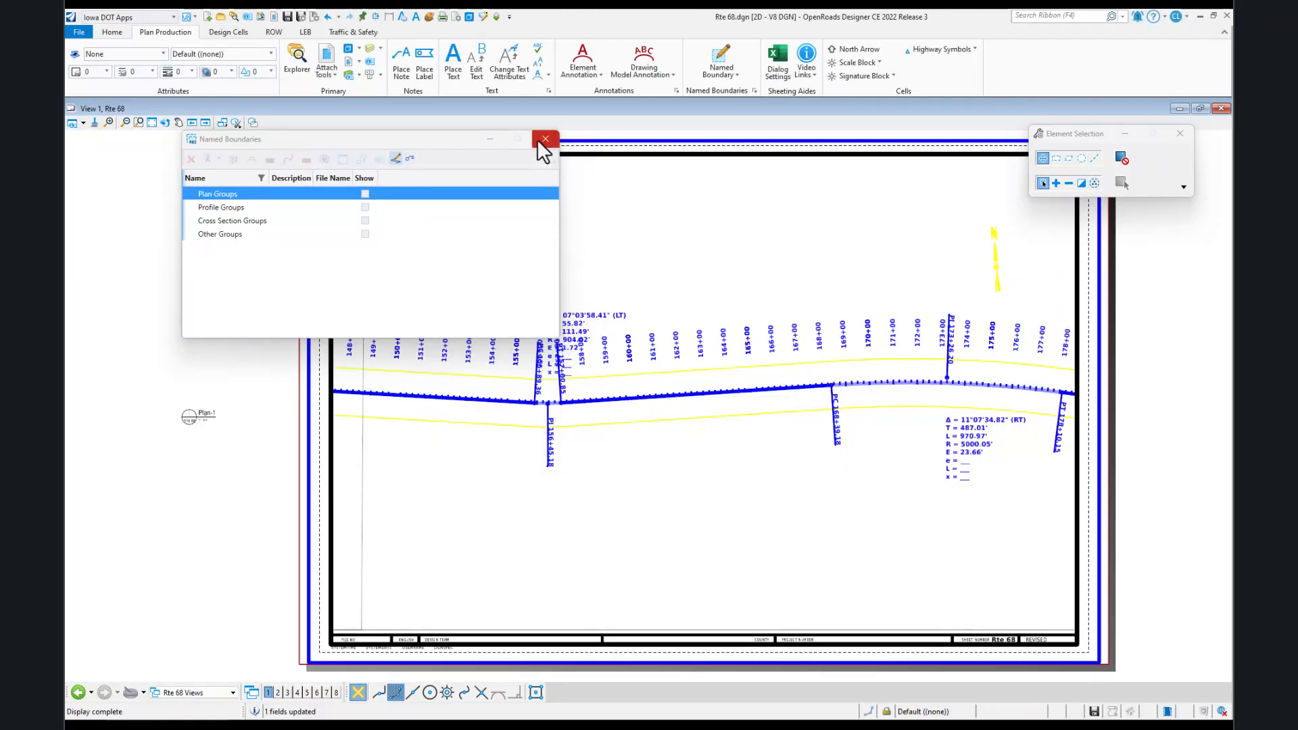
left_click(546, 138)
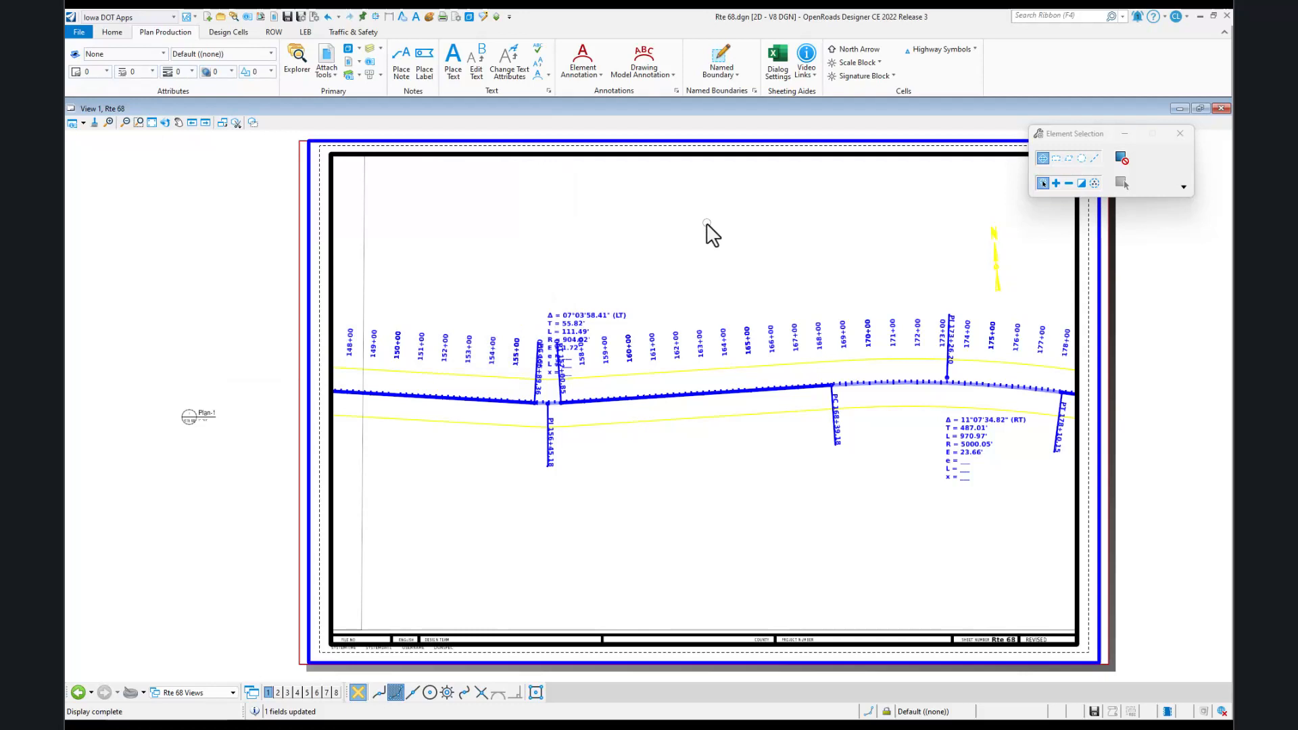
left_click(234, 693)
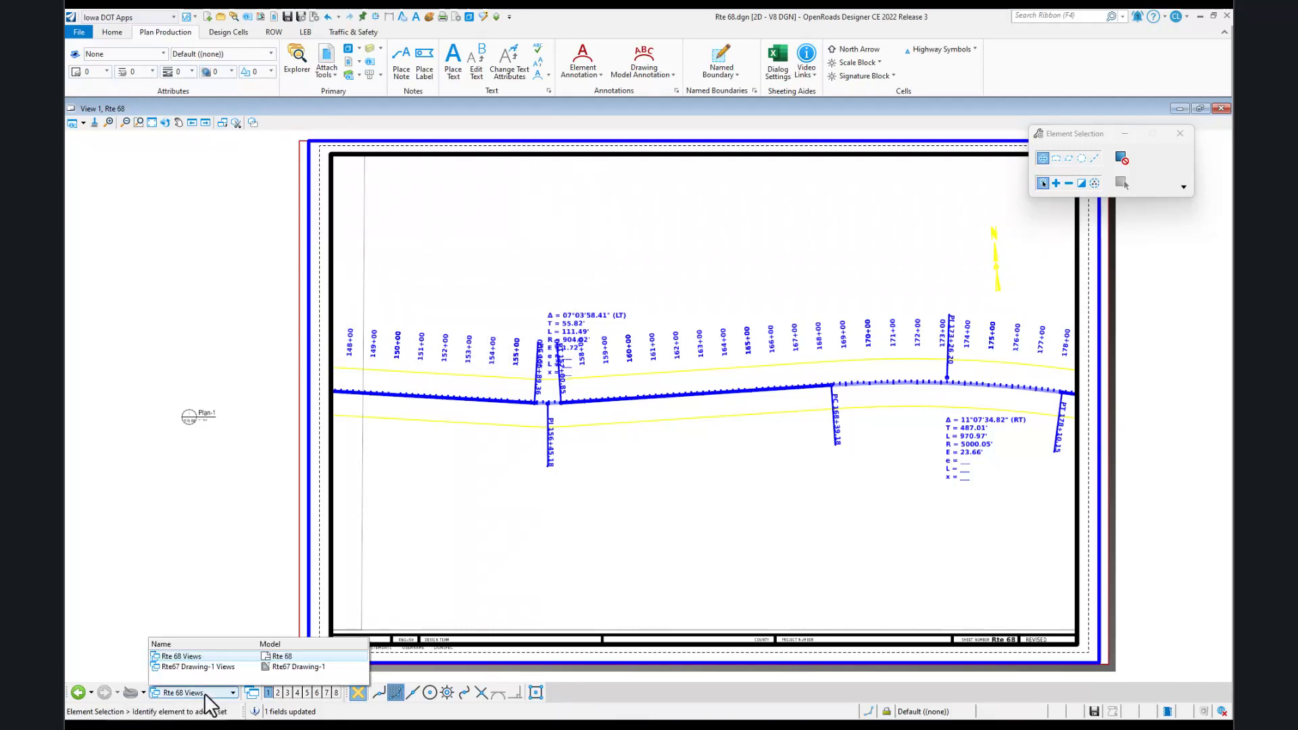
- Switch to the Rte67 Drawing-1 views to review the annotated drawing model
left_click(198, 667)
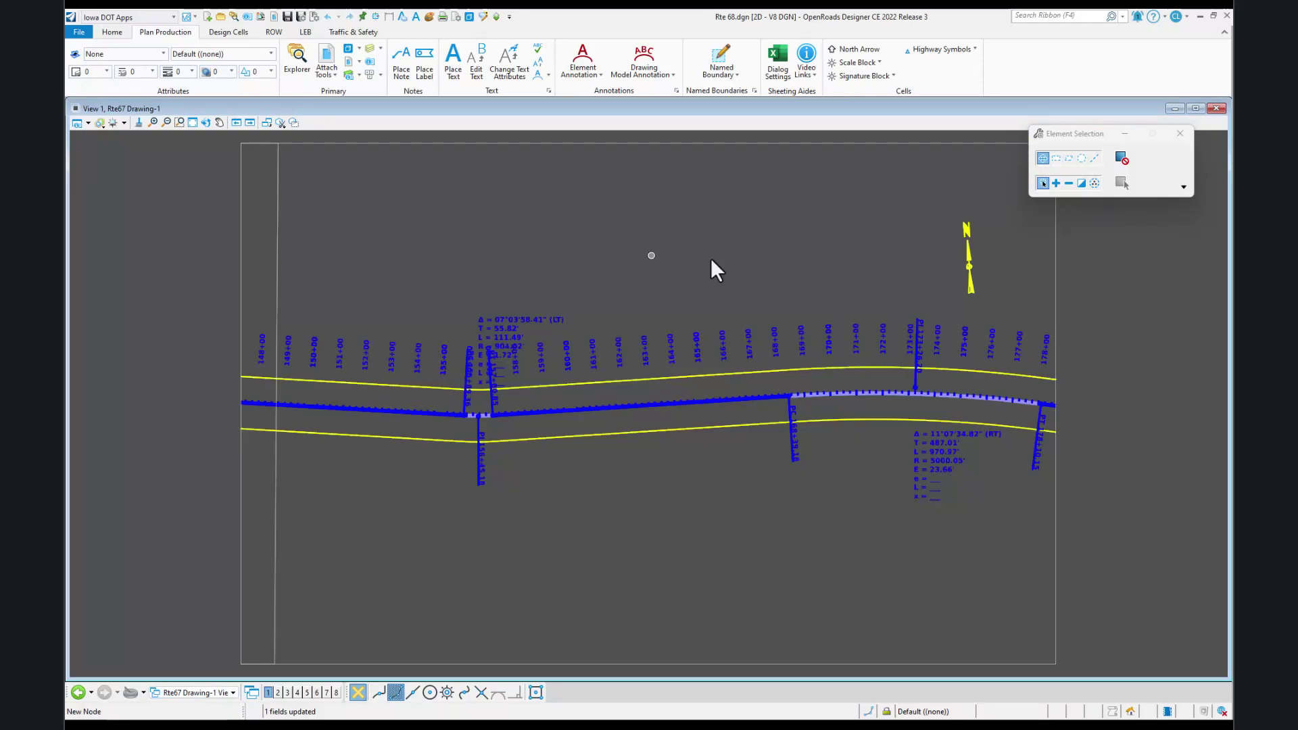
mouse_move(621, 240)
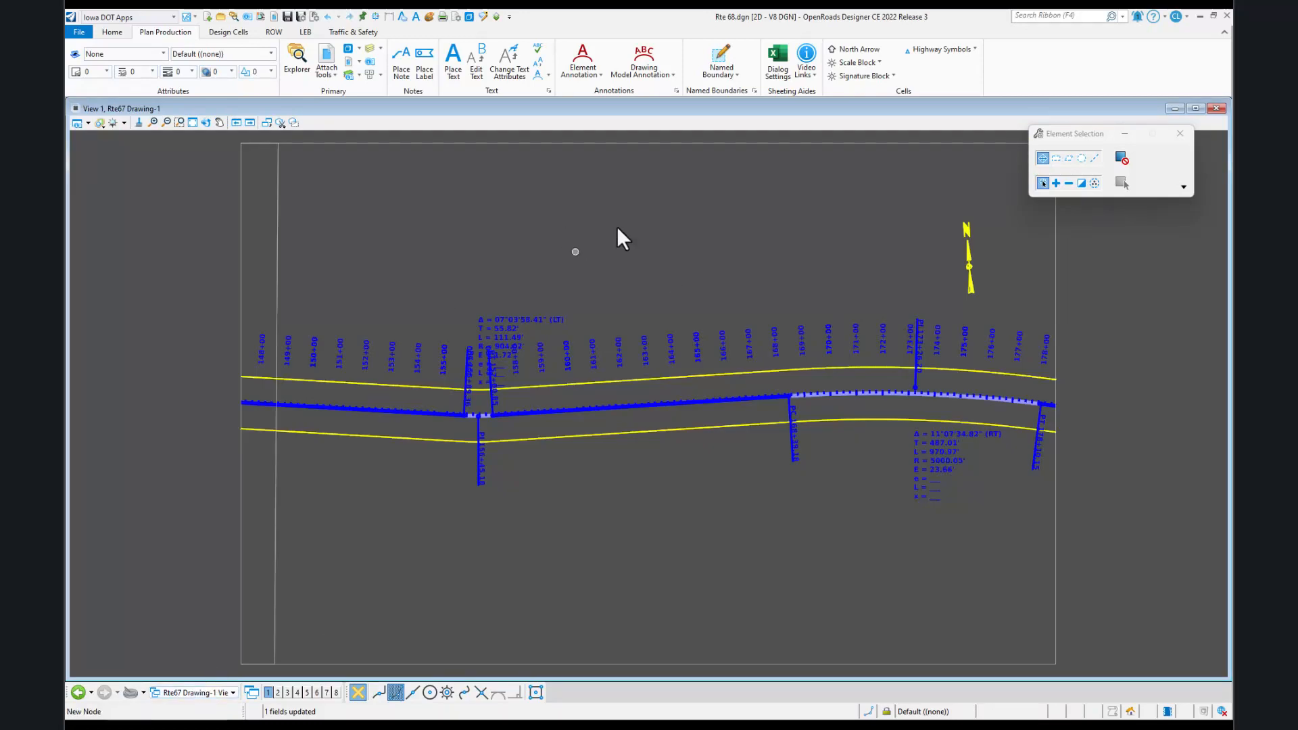
mouse_move(727, 32)
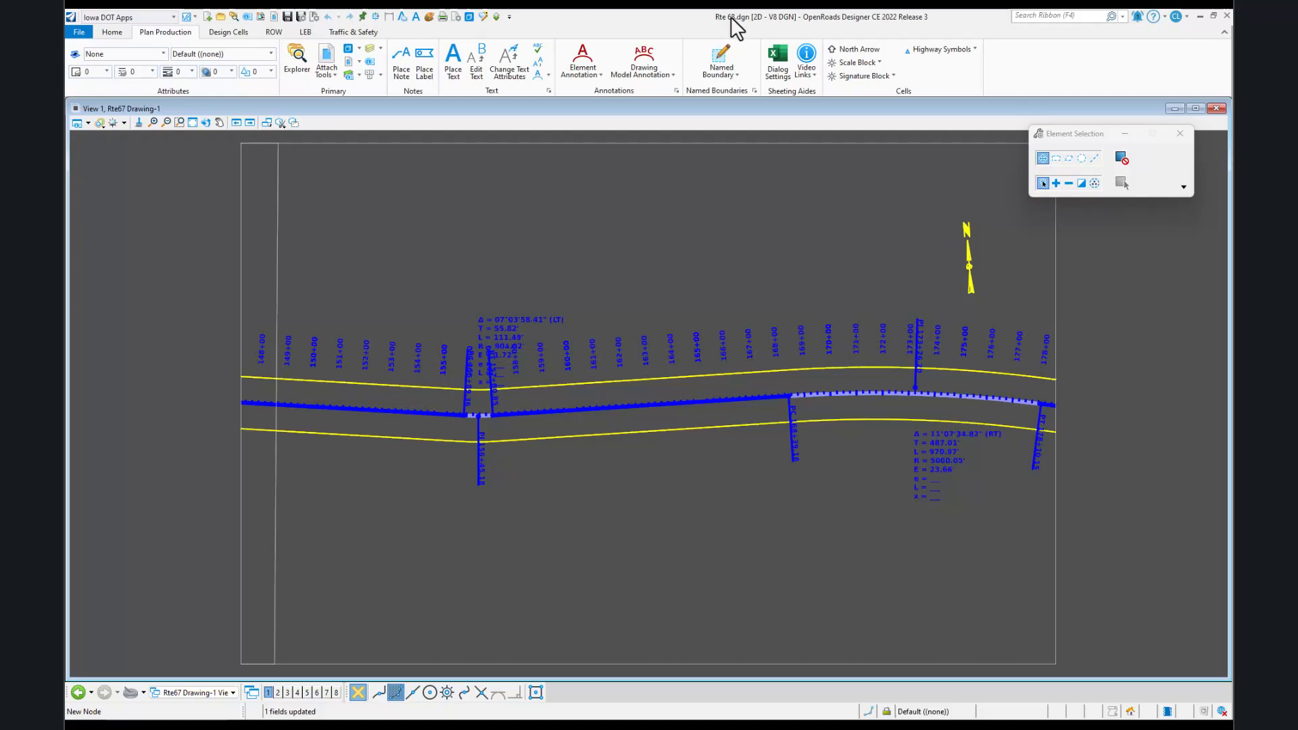
left_click(193, 693)
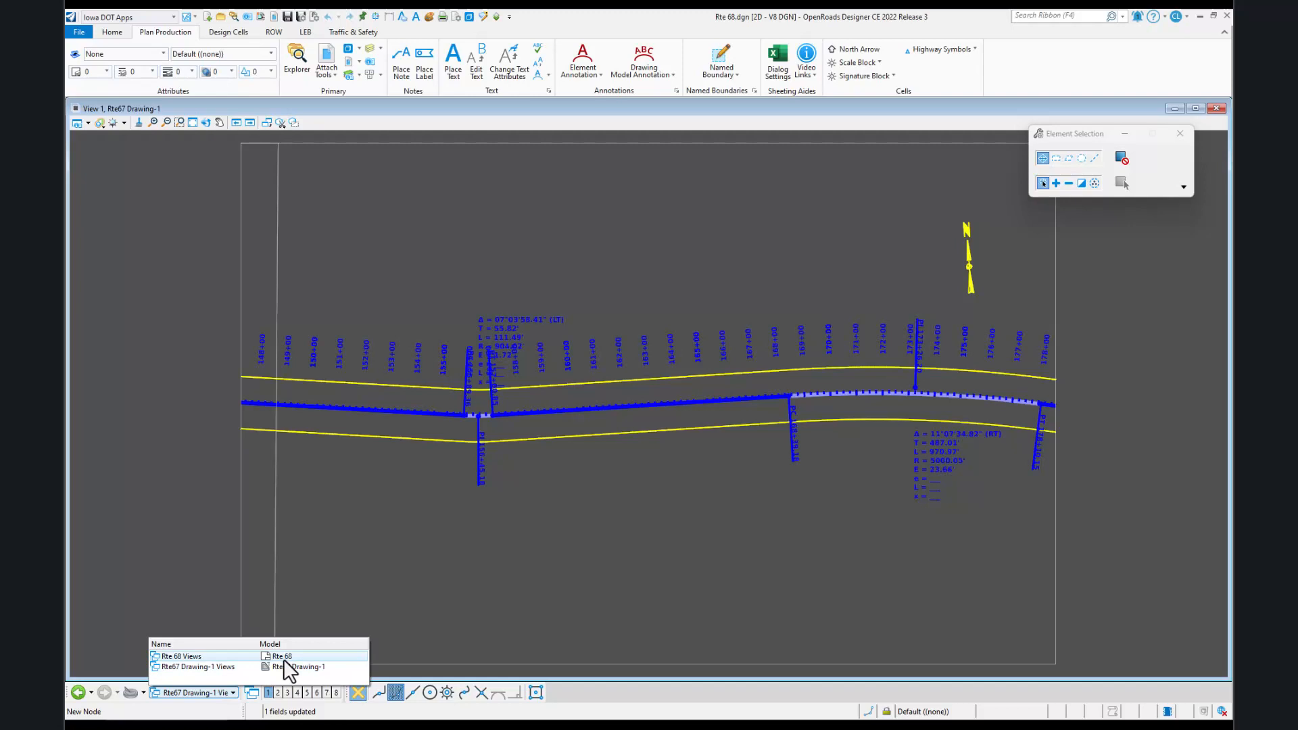
mouse_move(309, 669)
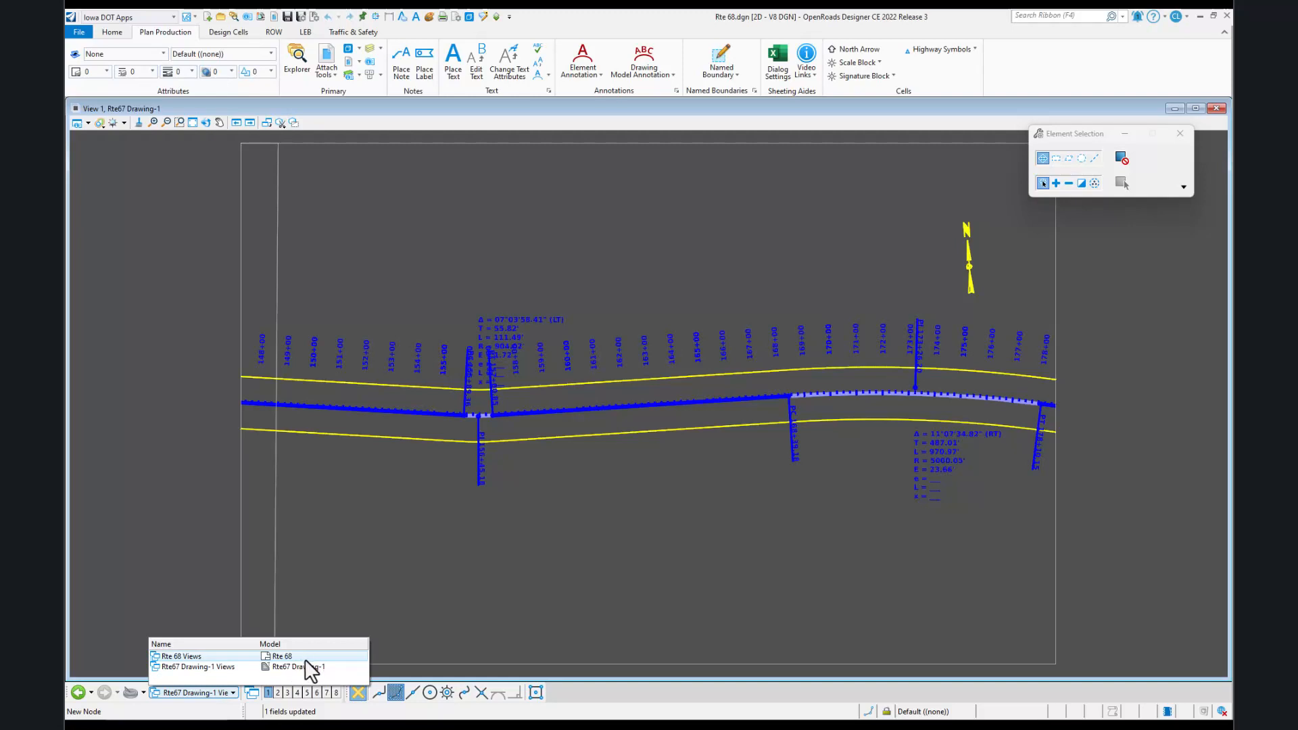
mouse_move(316, 669)
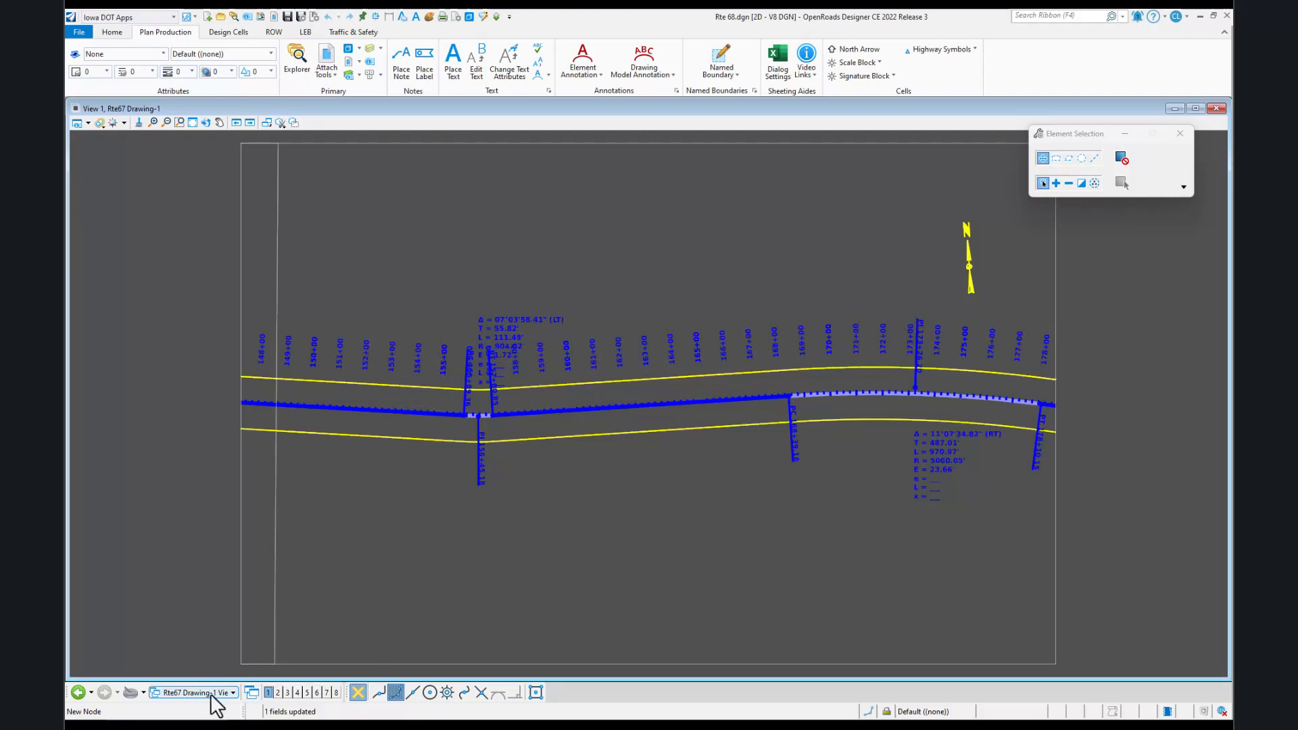
mouse_move(209, 23)
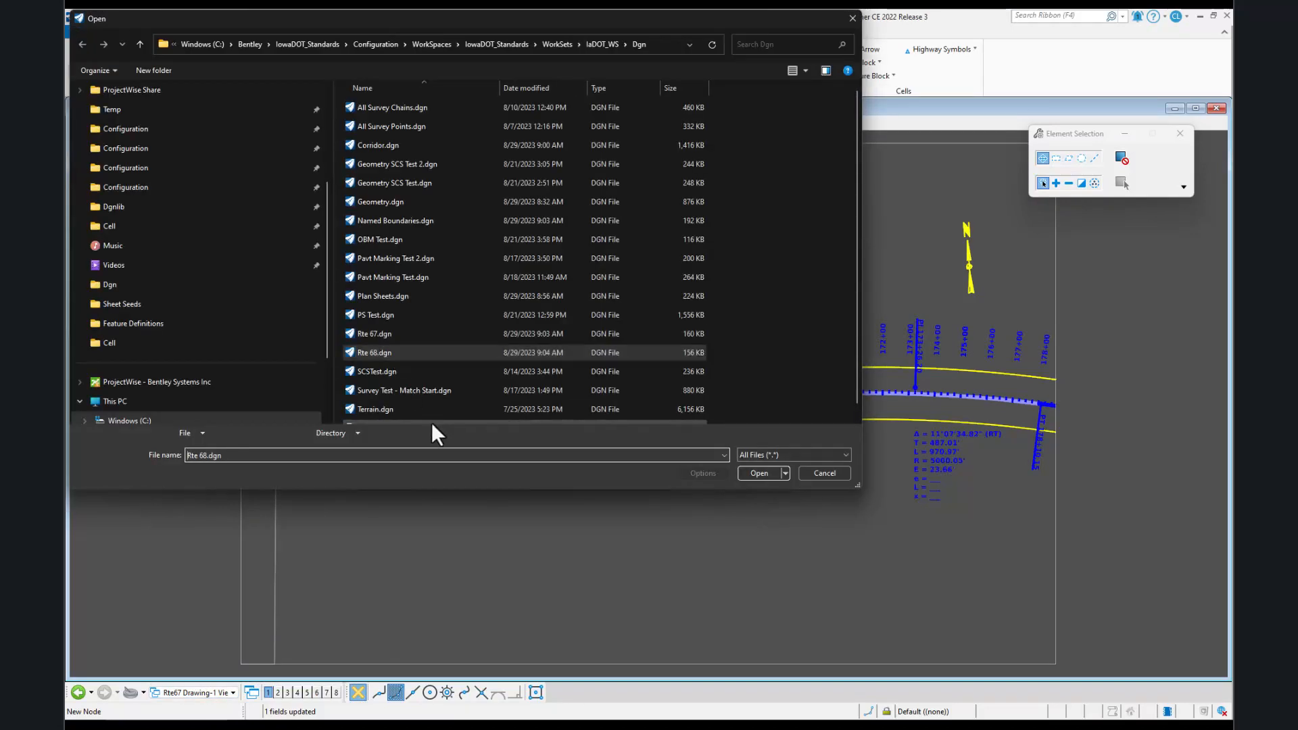
- Select Rte 67.dgn in the Open dialog and open it
left_click(373, 333)
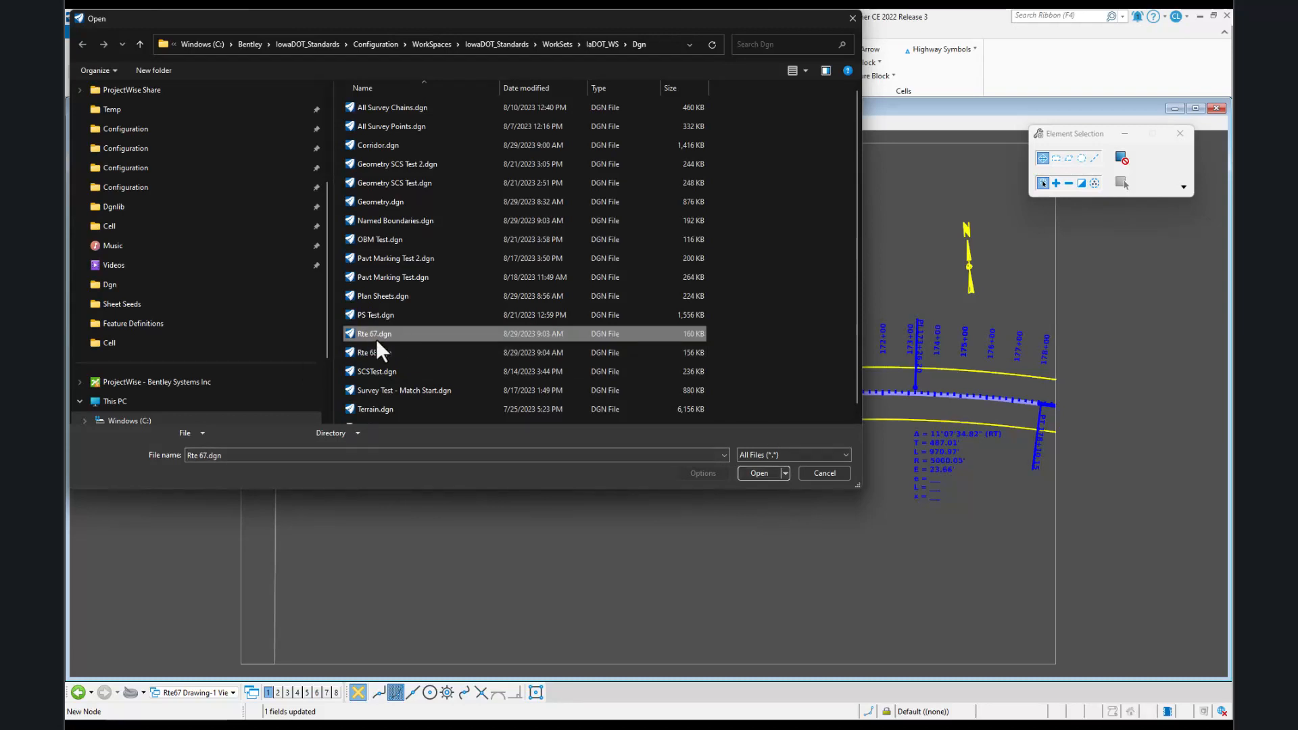
mouse_move(391, 338)
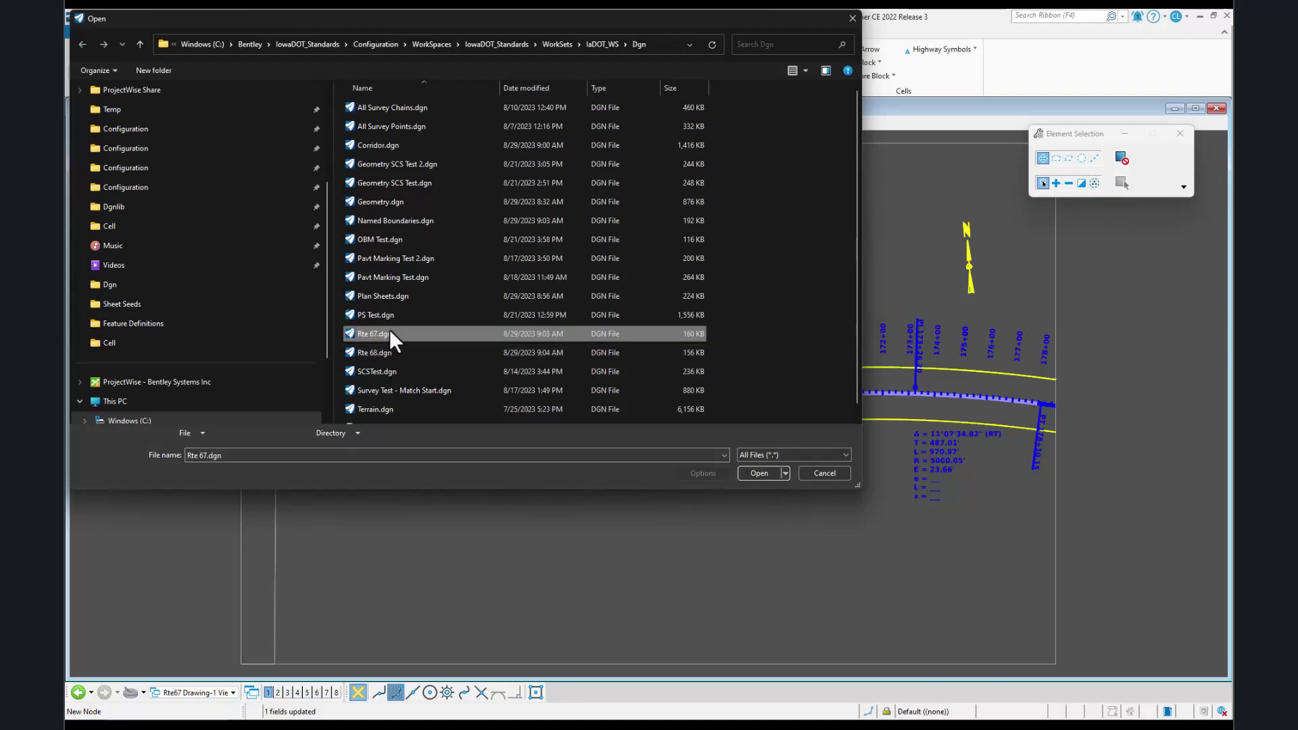
mouse_move(389, 340)
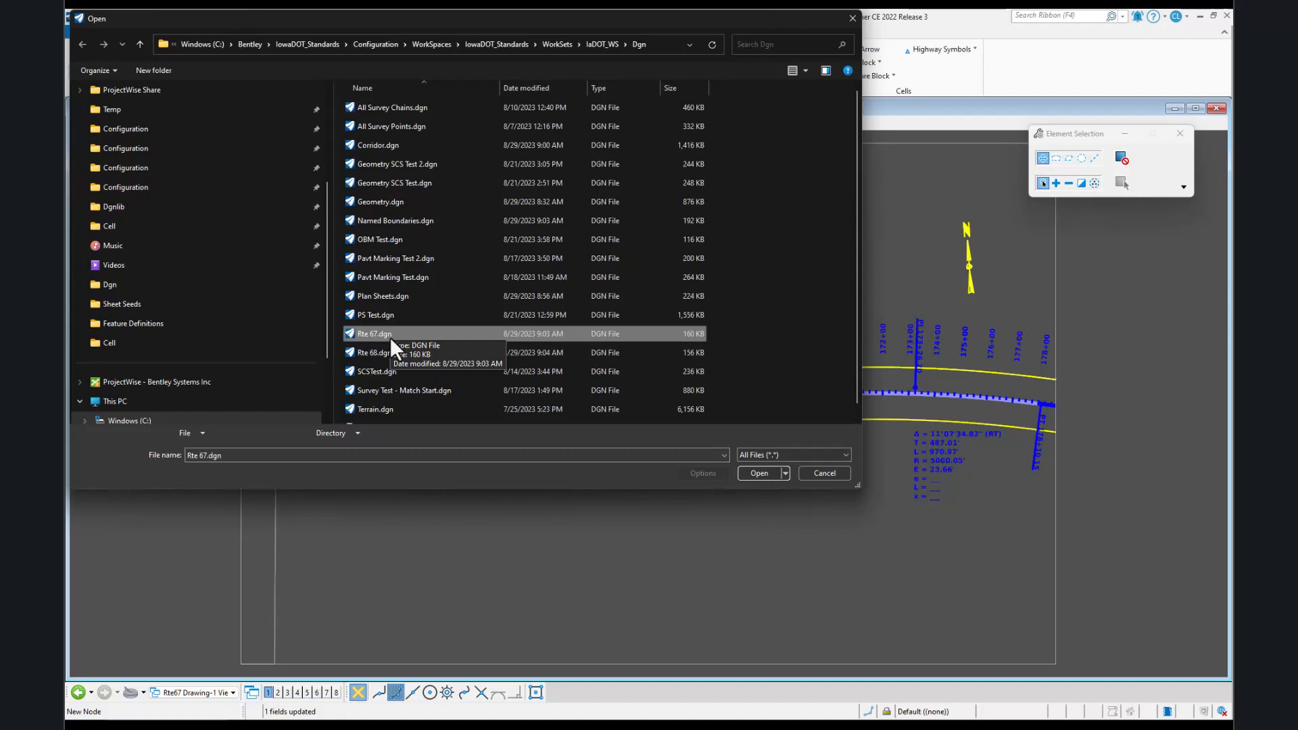
mouse_move(398, 342)
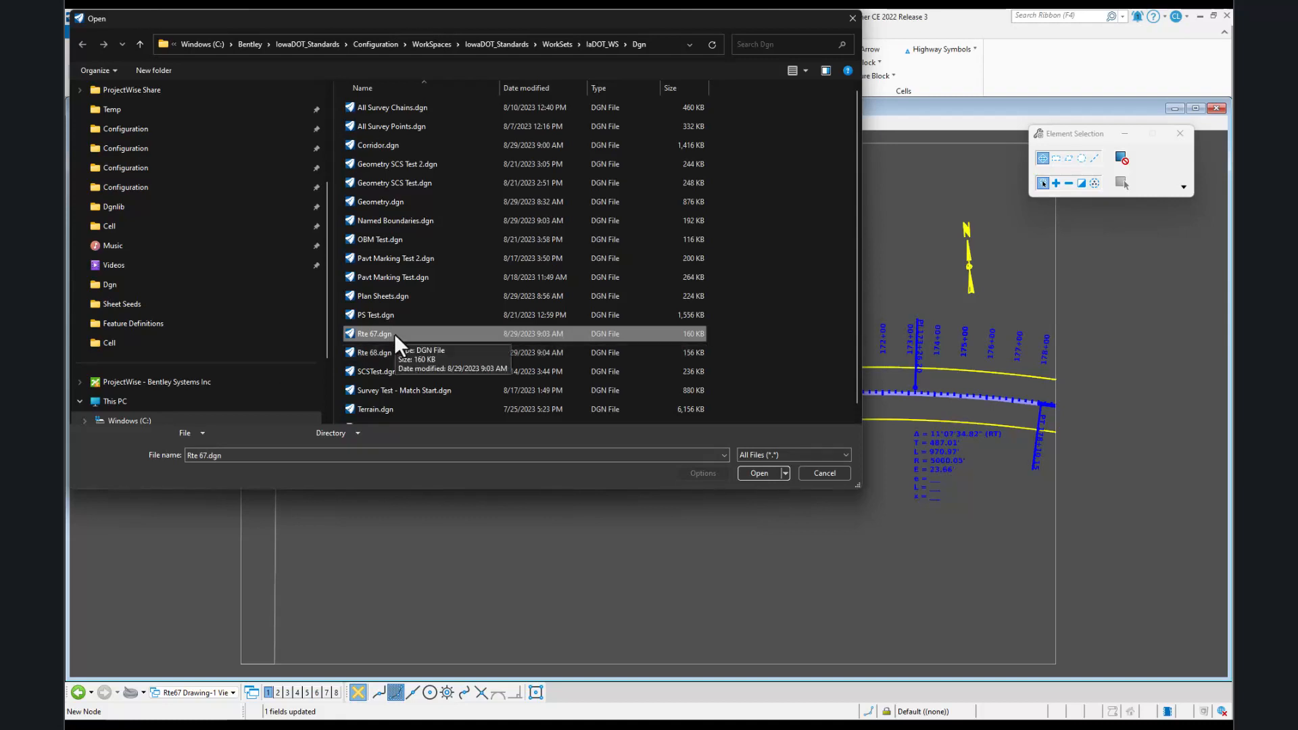
mouse_move(392, 360)
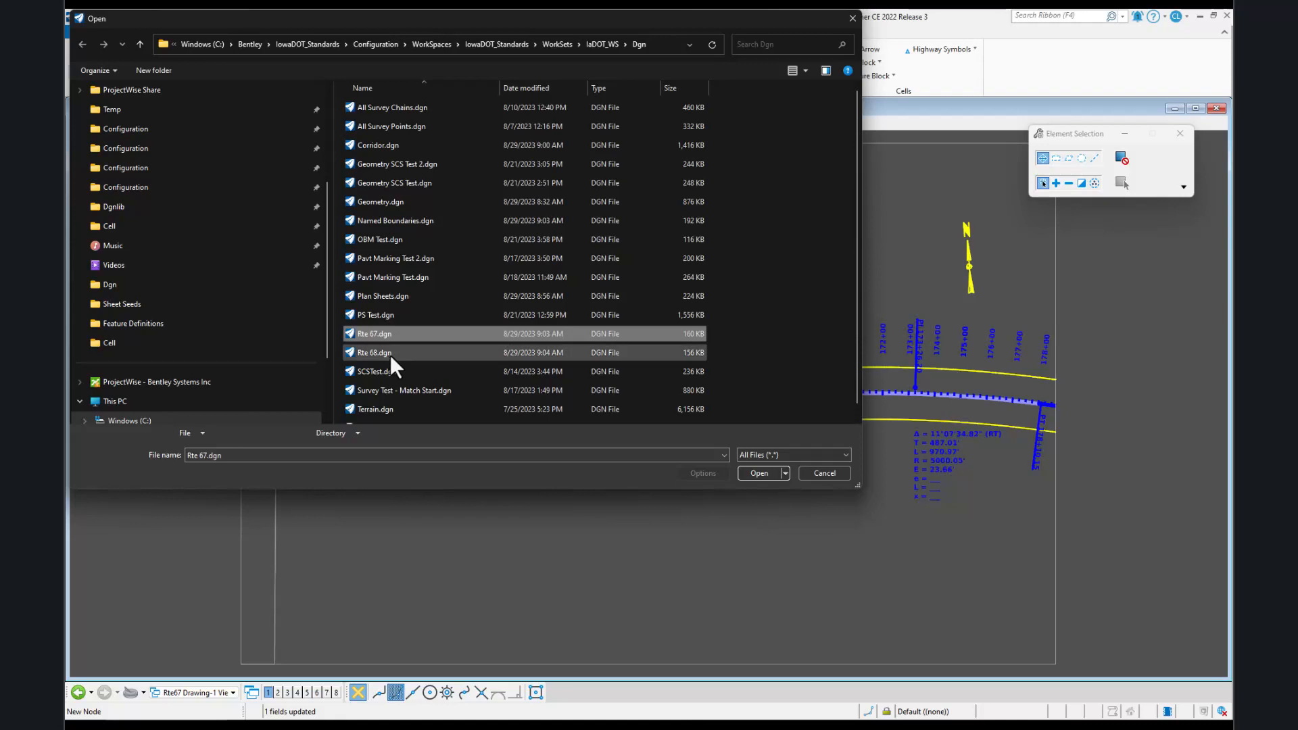
mouse_move(398, 339)
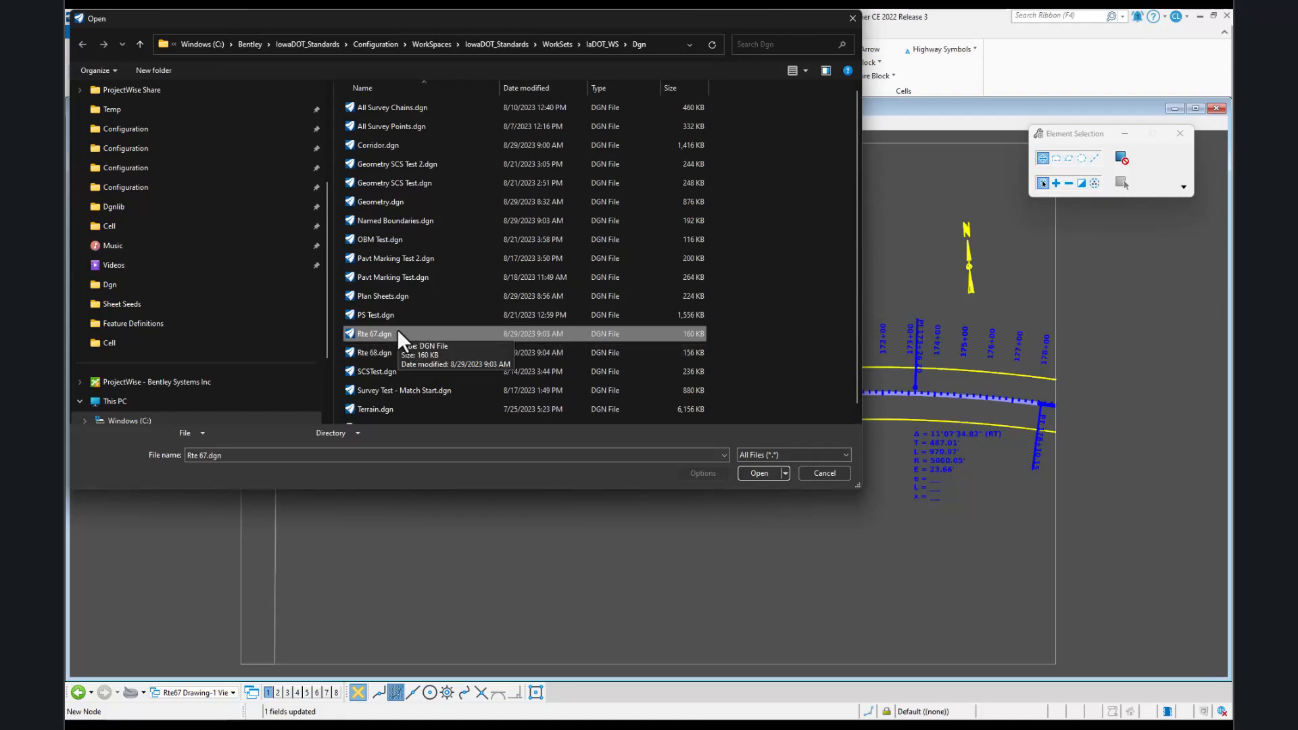
left_click(758, 472)
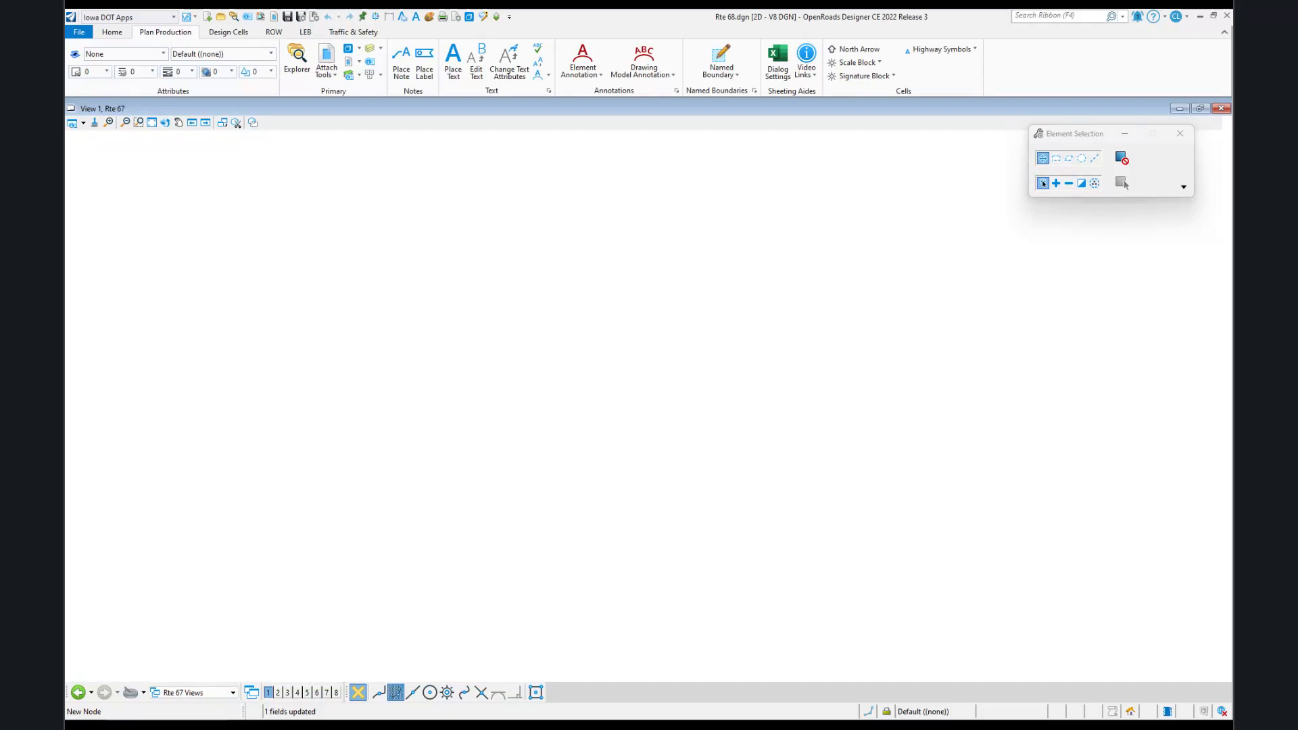
- Choose Rte67 Drawing Views from the View Groups list to show the annotated corridor
left_click(192, 693)
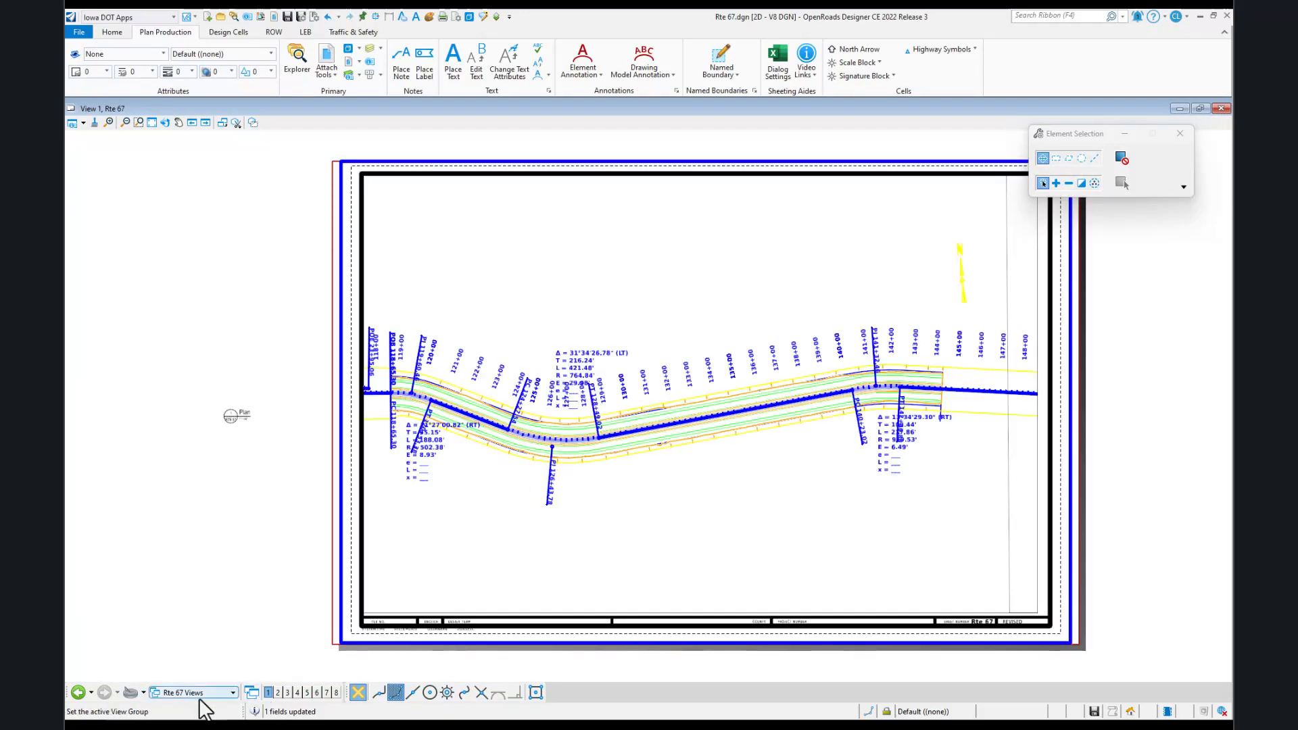
left_click(188, 692)
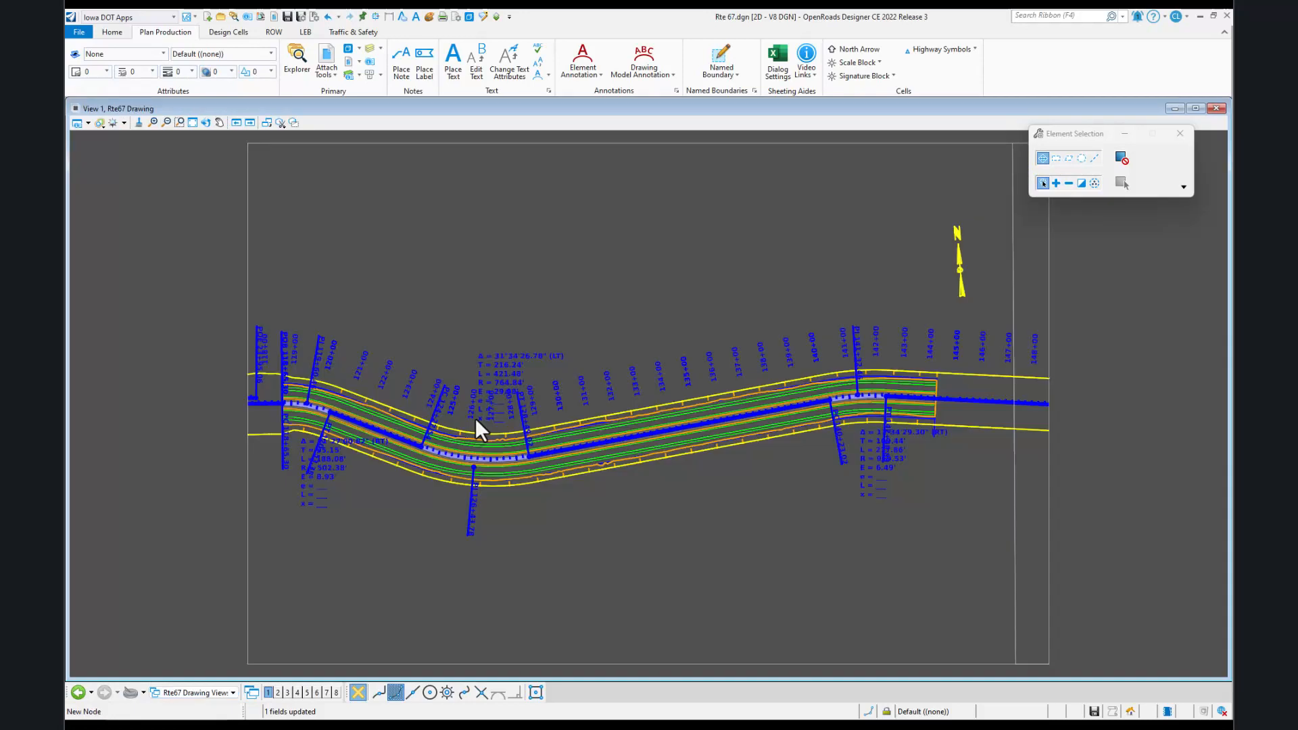
mouse_move(727, 531)
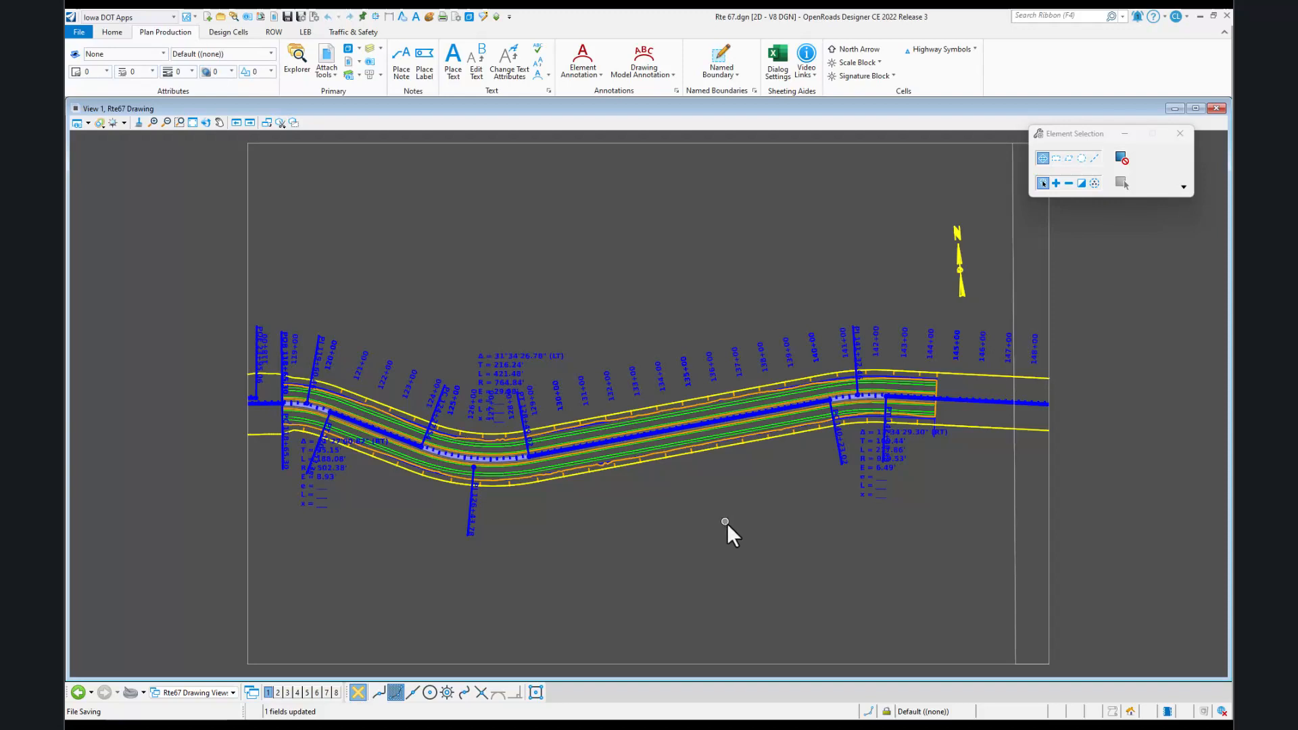
mouse_move(705, 529)
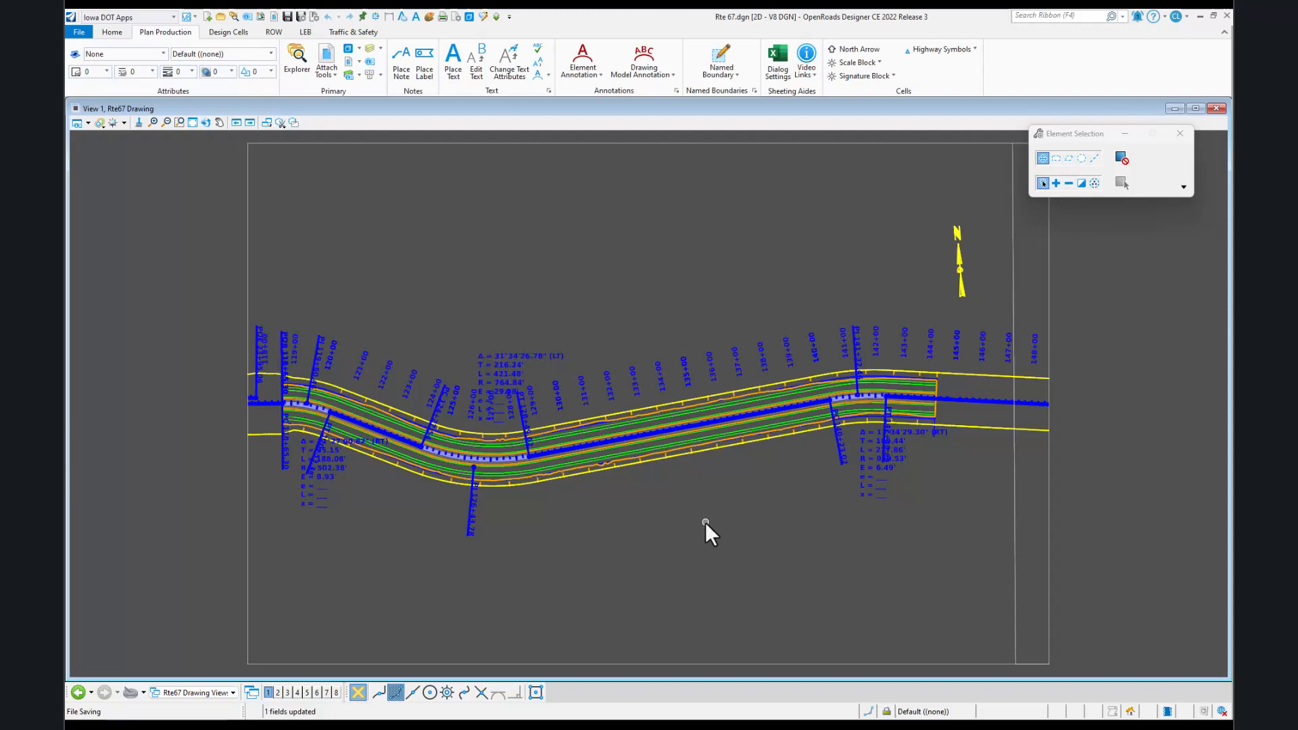
mouse_move(604, 571)
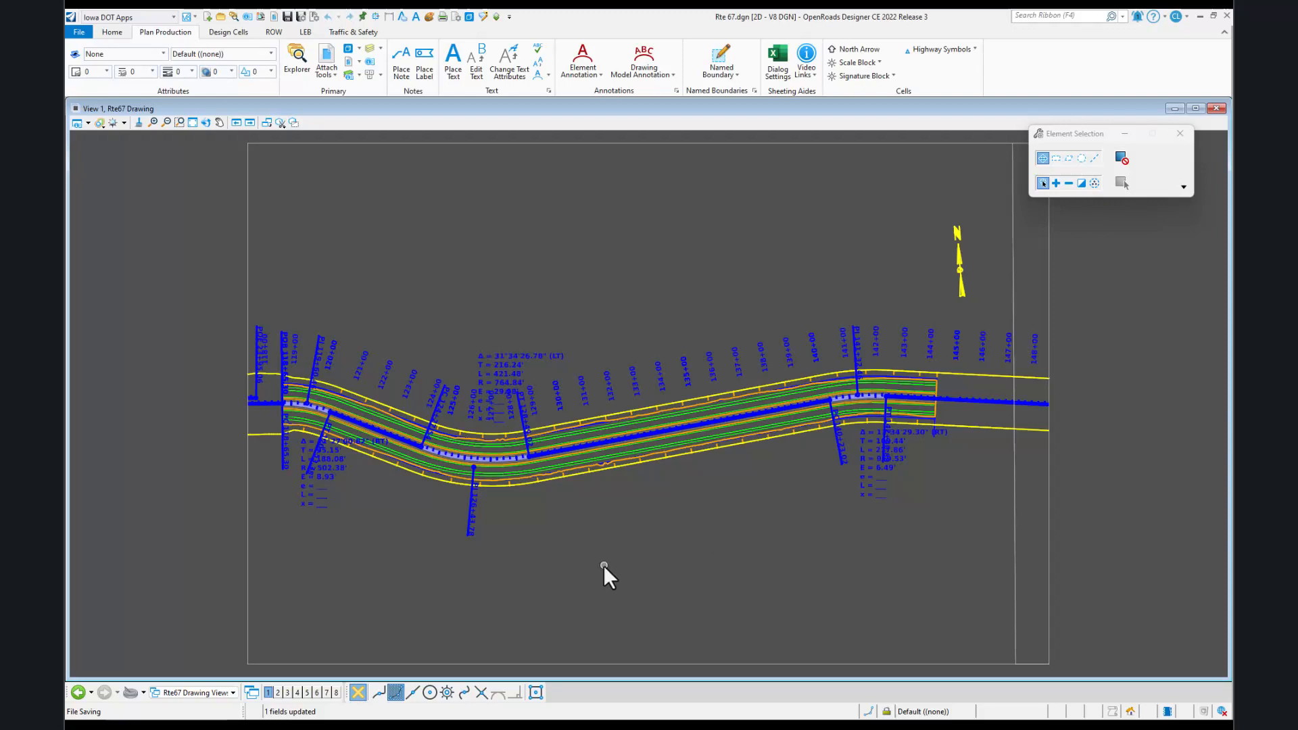